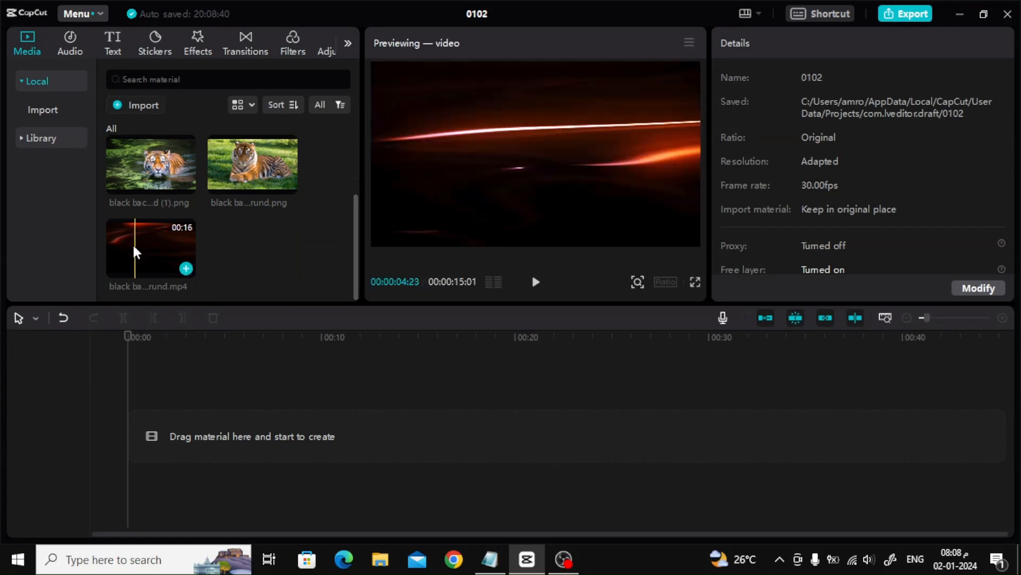
Step: Place black background.mp4 on the timeline and layer the lying-tiger PNG on a track above it
left_click_drag(150, 247, 272, 435)
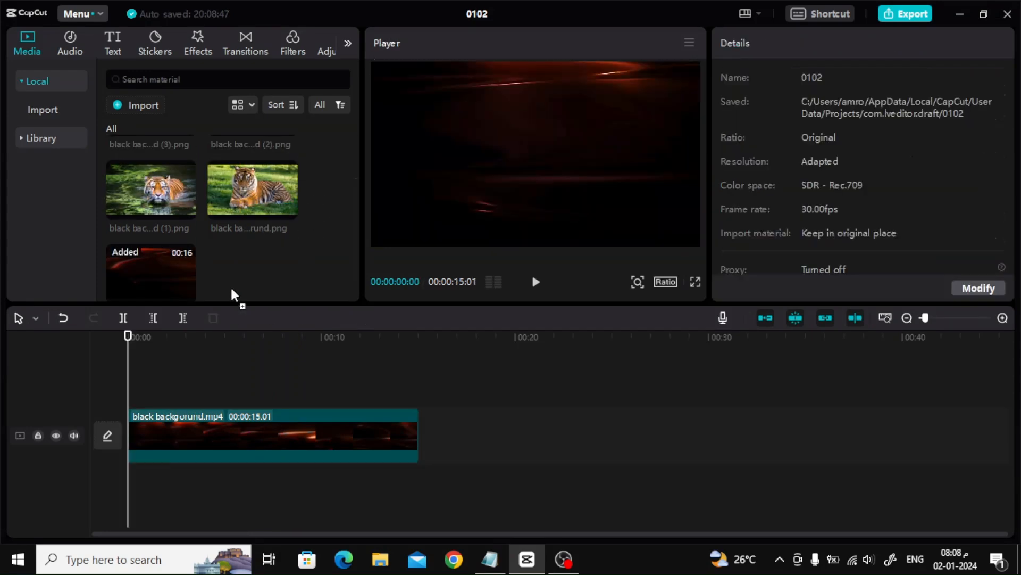
left_click_drag(252, 189, 192, 397)
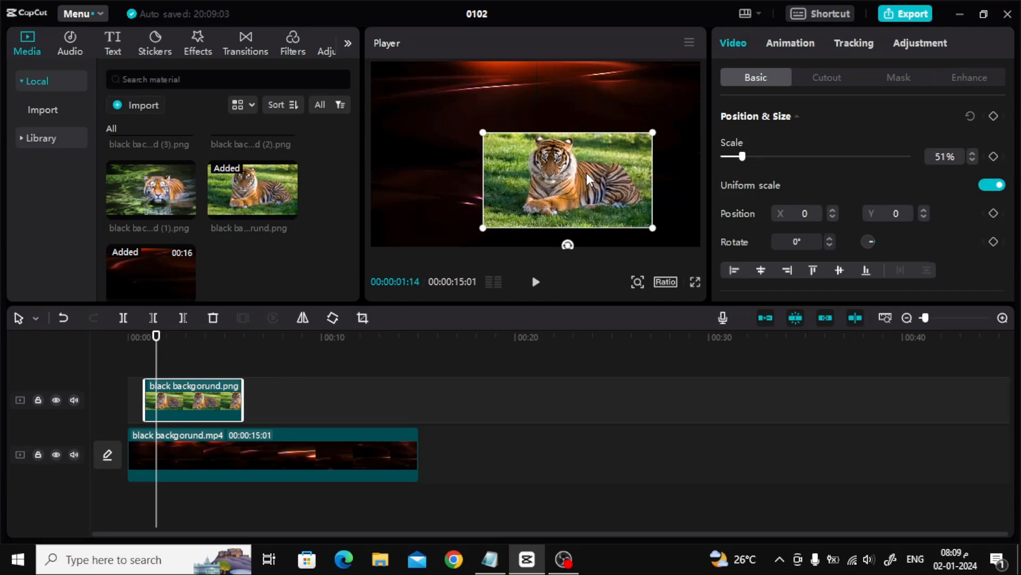
Step: Move the tiger image toward the upper left and enlarge it to 56% scale
left_click_drag(586, 180, 527, 180)
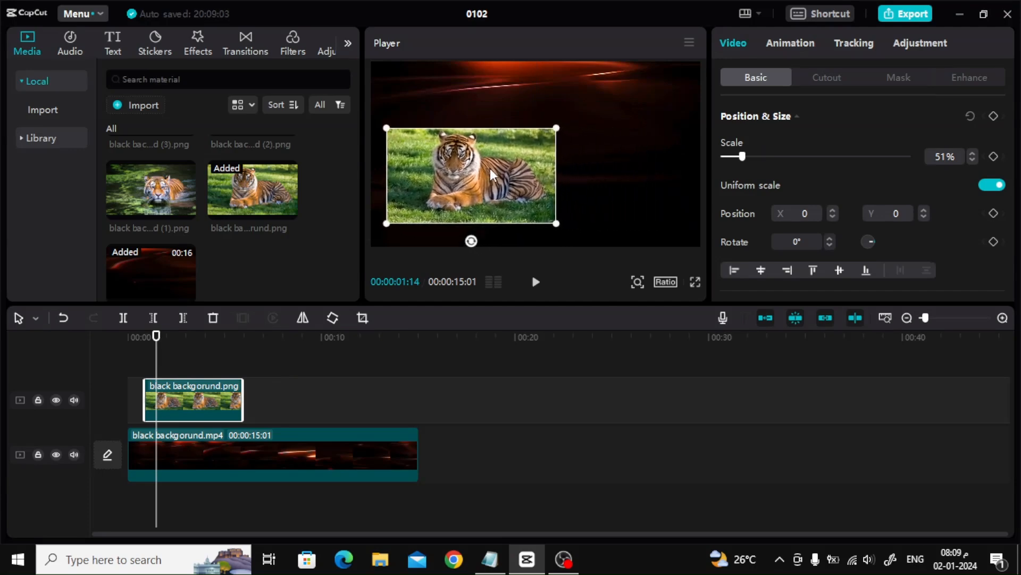
left_click_drag(558, 221, 558, 225)
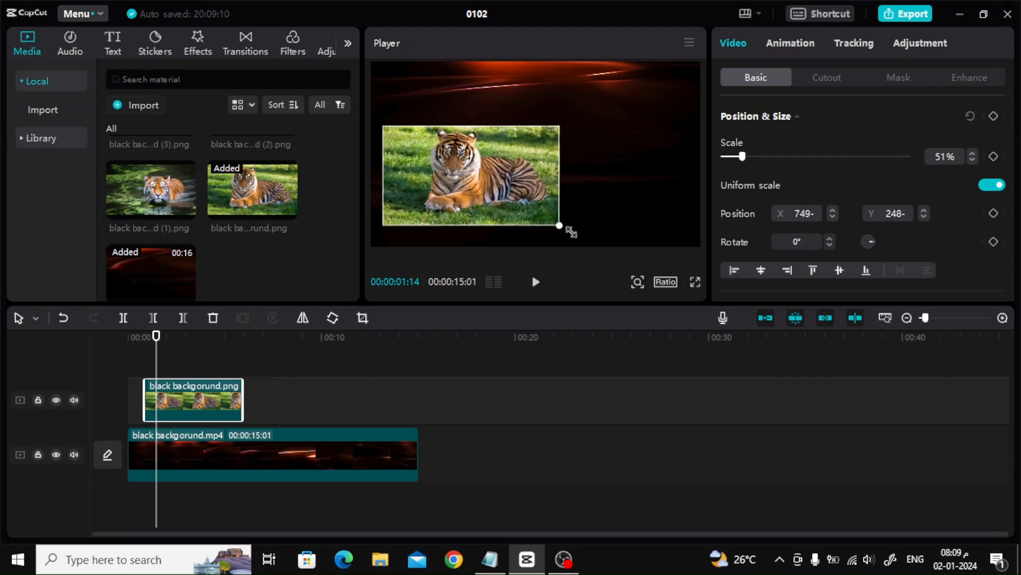
left_click_drag(559, 224, 572, 229)
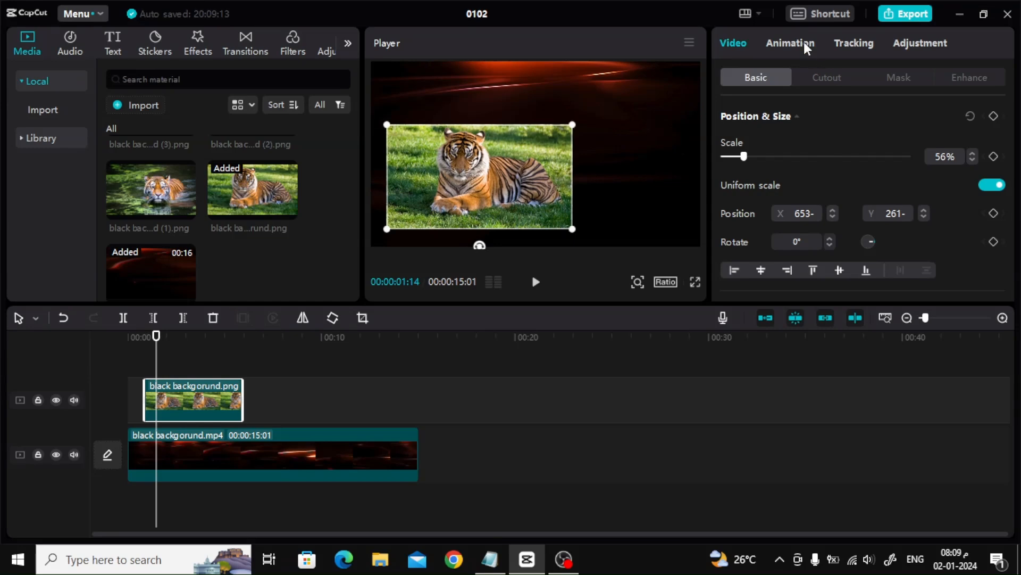
Step: Apply the first Combo animation to the lying-tiger image for the whole clip
left_click(790, 43)
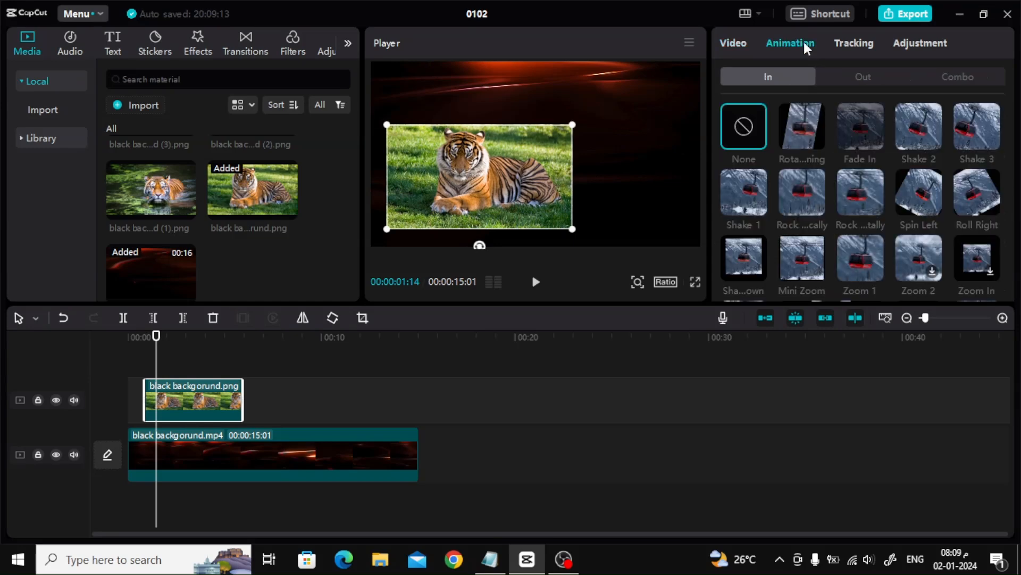
mouse_move(957, 79)
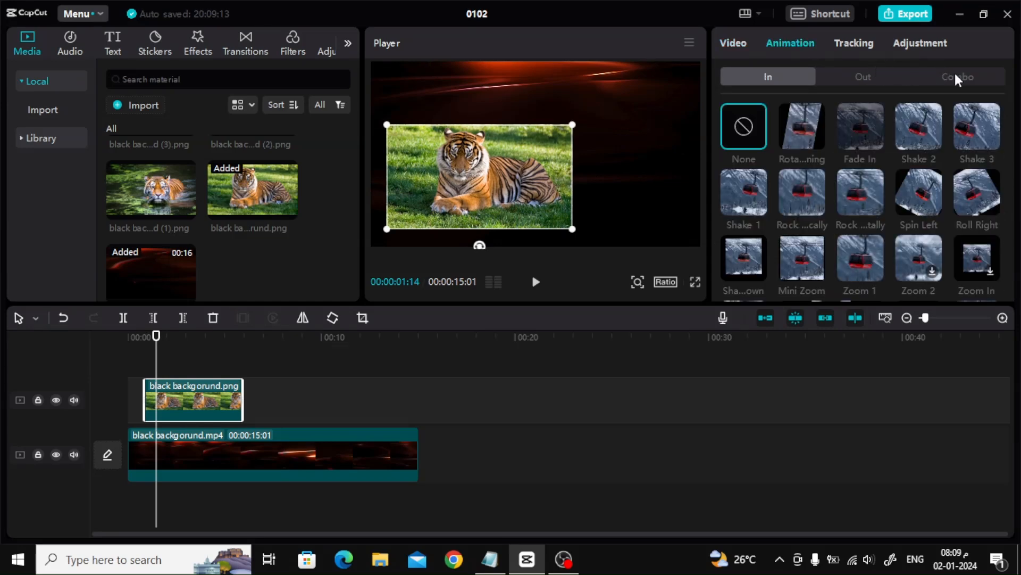
left_click(957, 76)
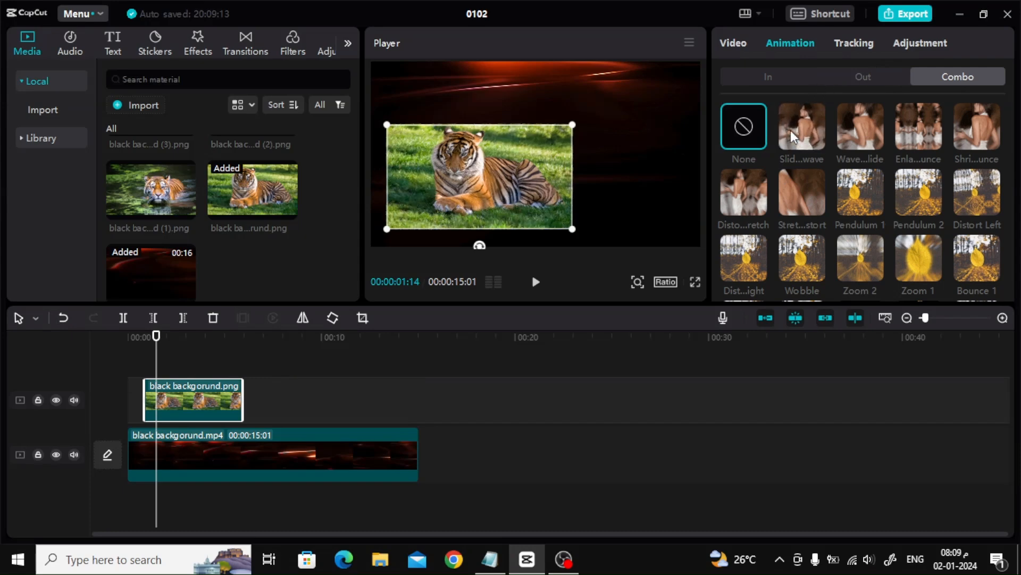
left_click(801, 126)
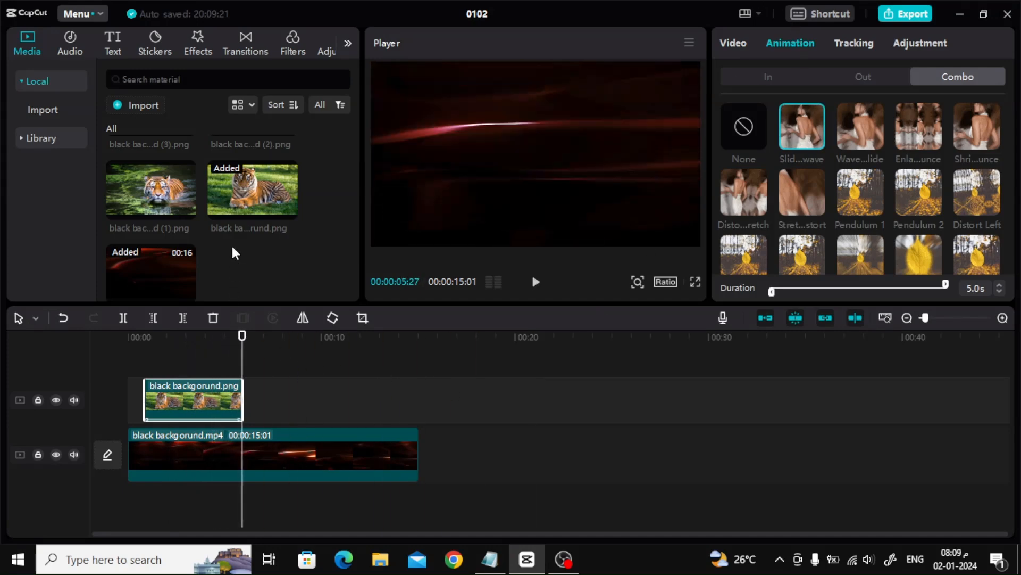
left_click(113, 42)
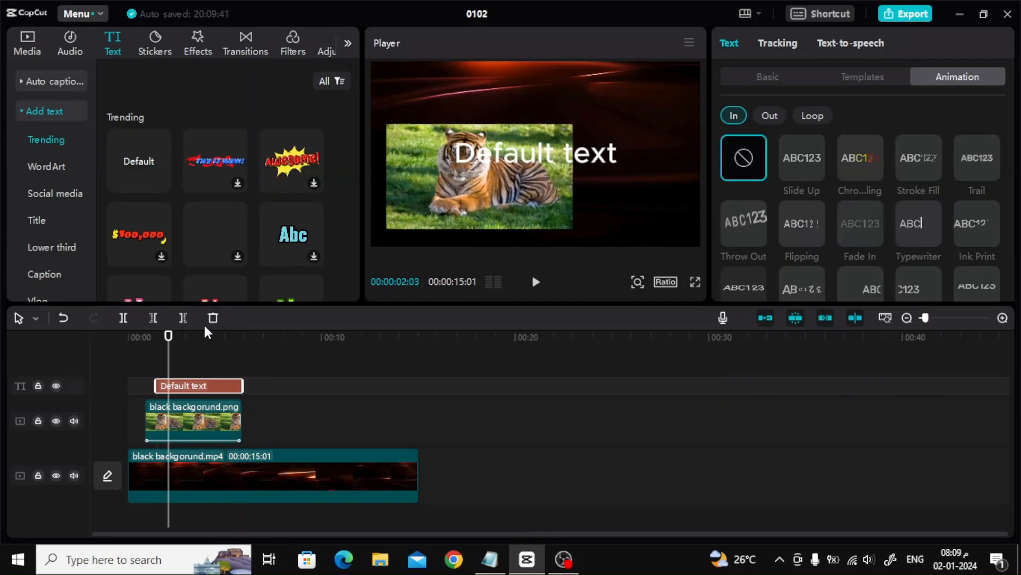
Step: Add a Default text clip and select it in the Player
left_click(199, 337)
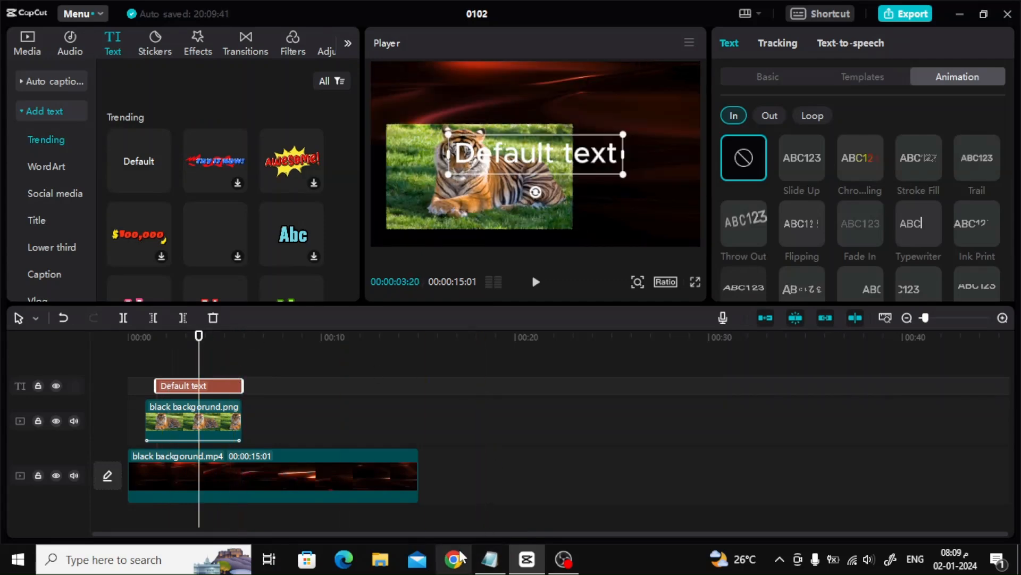
Step: Fix the Notepad heading to TIGERS and set the caption to 'FACTS ABOUT TIGERS'
left_click(490, 559)
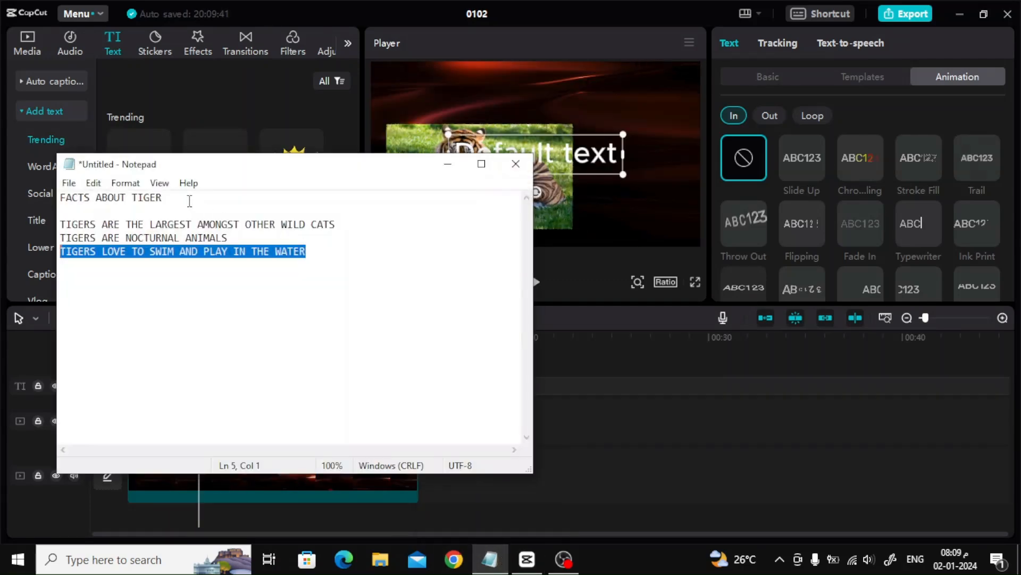
type("S")
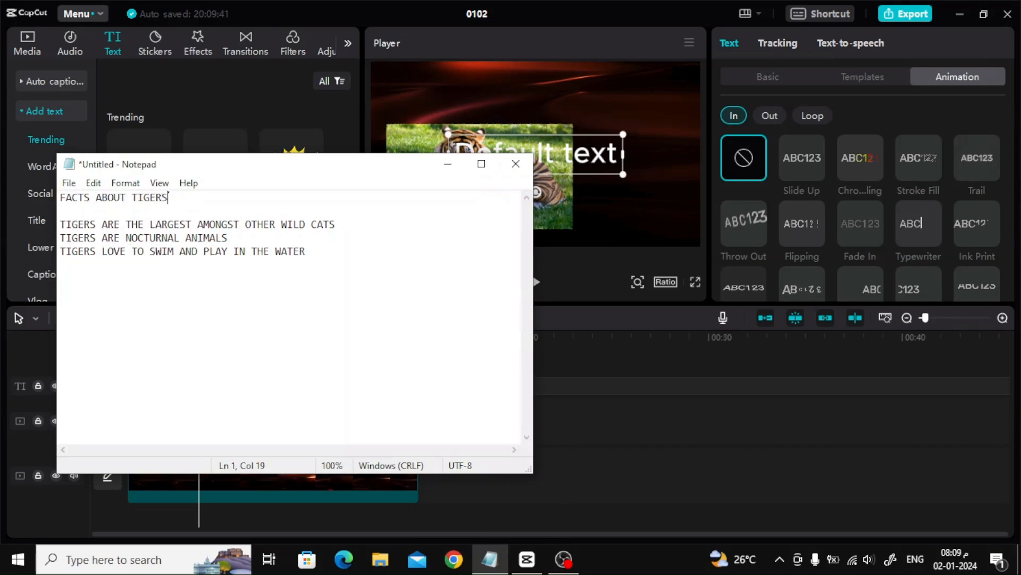
triple_click(114, 197)
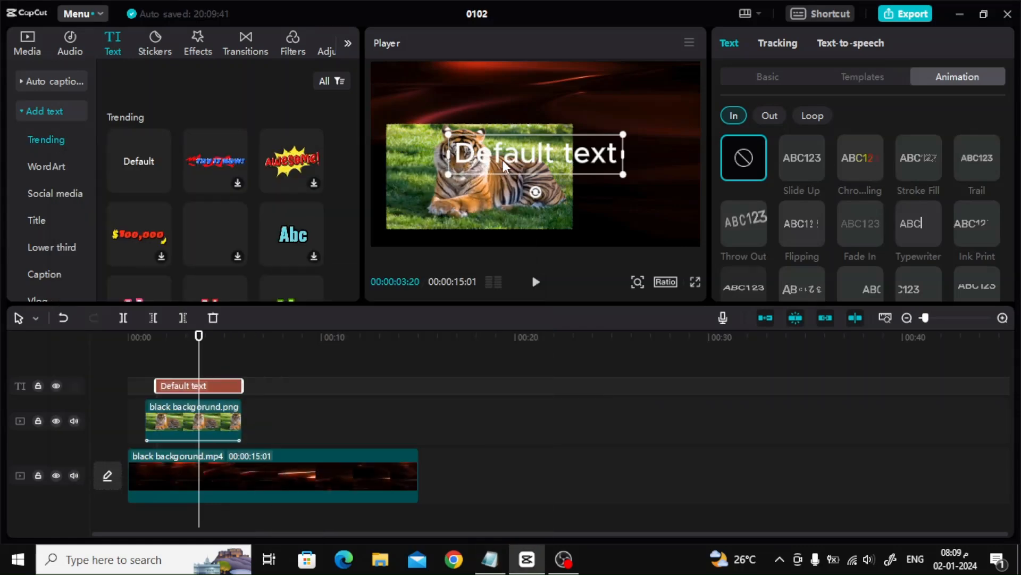
type("FACTS ABOUT TIGERS")
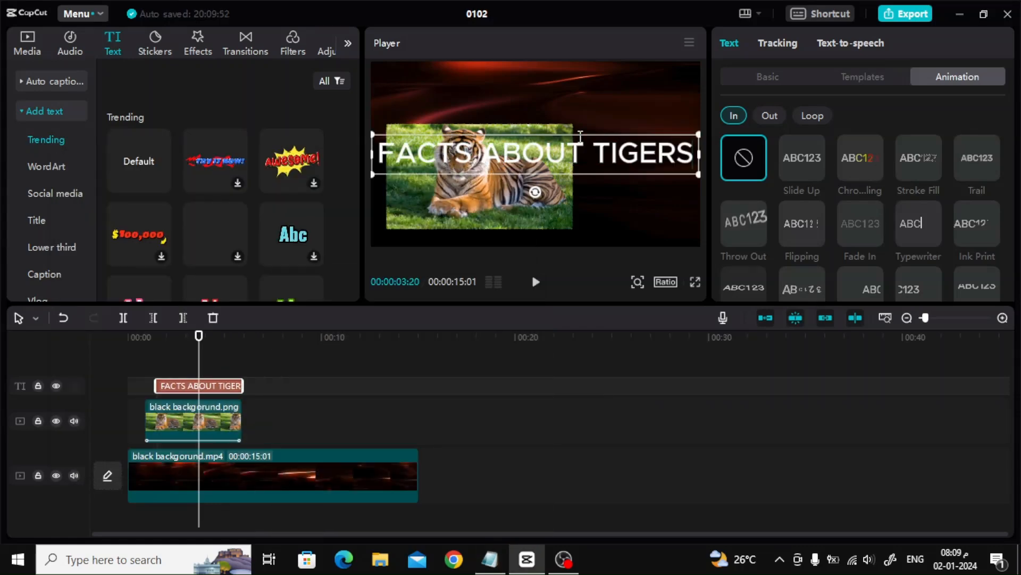
Step: Set the caption font to Komika Axis
left_click(768, 76)
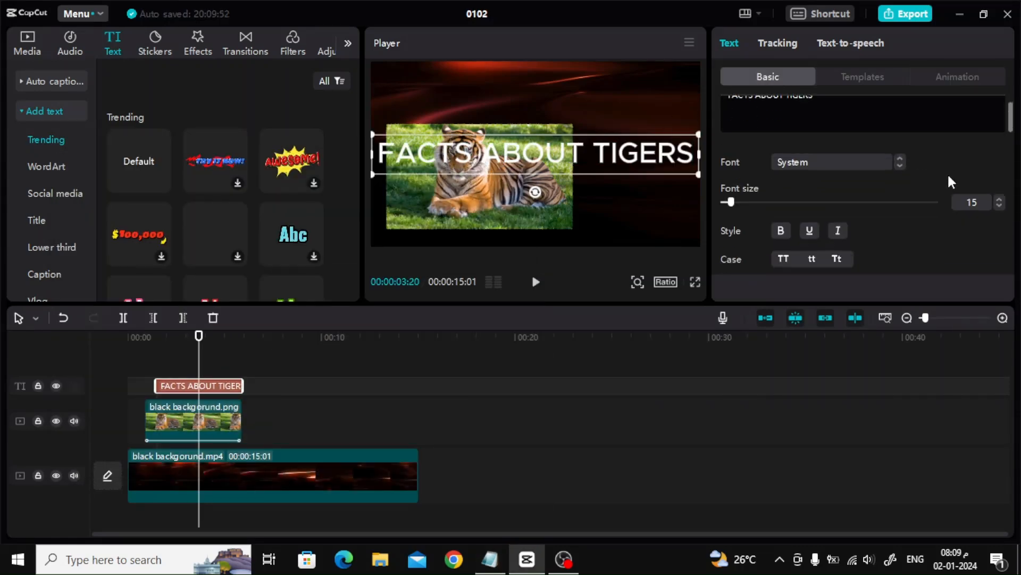
left_click(833, 162)
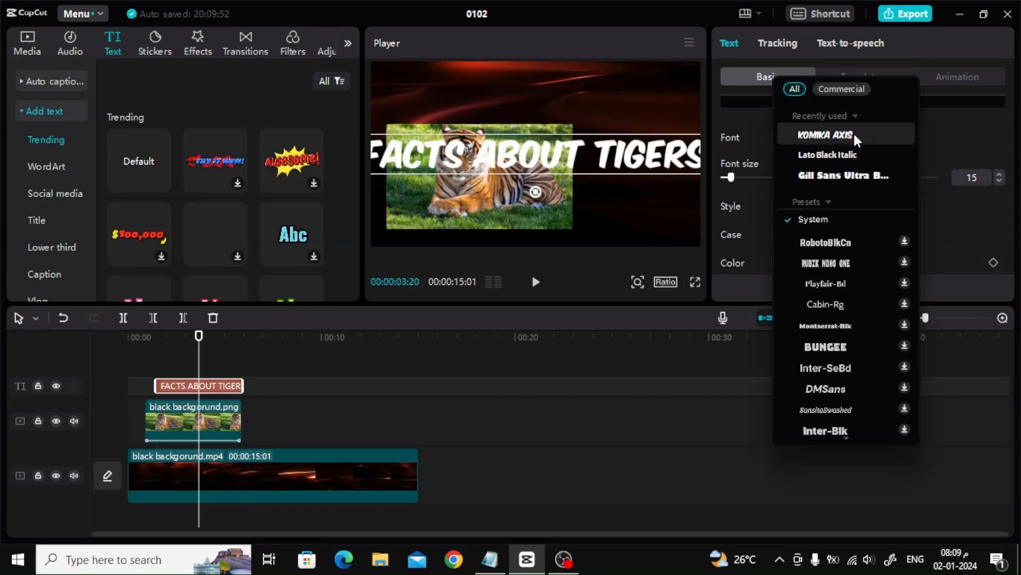
left_click(825, 134)
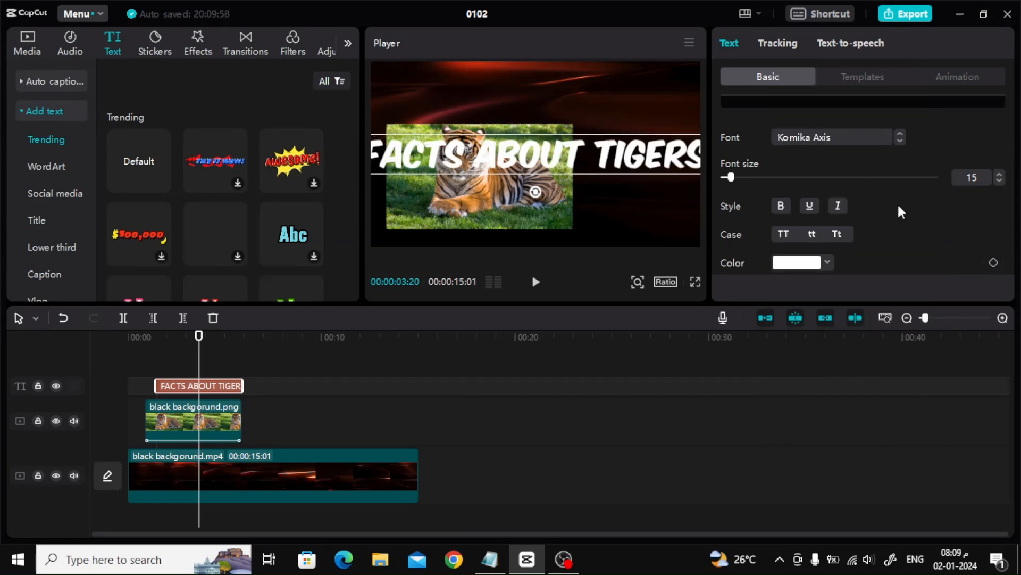
Step: Break the caption onto two lines, move it to the top, and shrink it
left_click(782, 124)
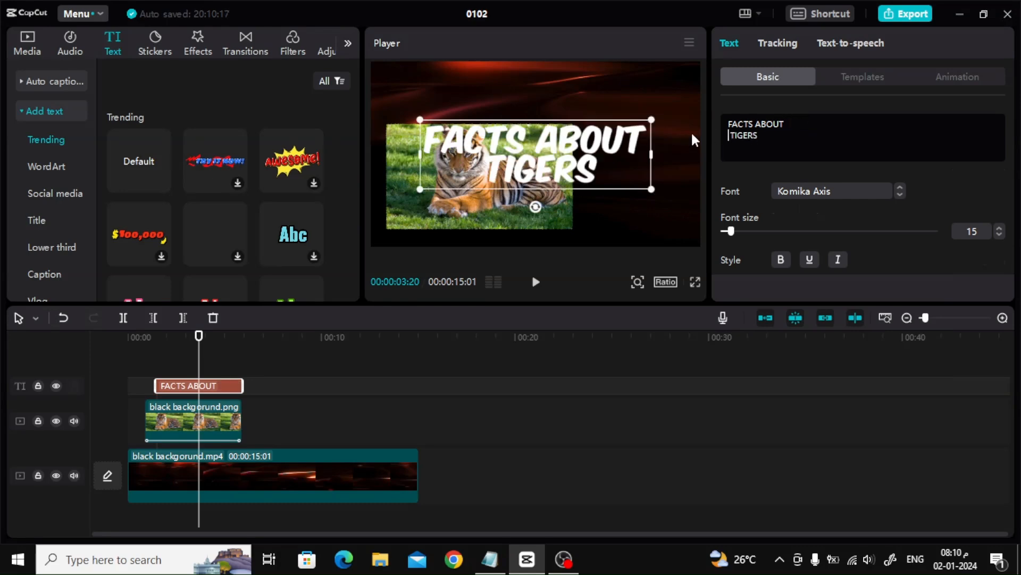
left_click_drag(534, 154, 534, 97)
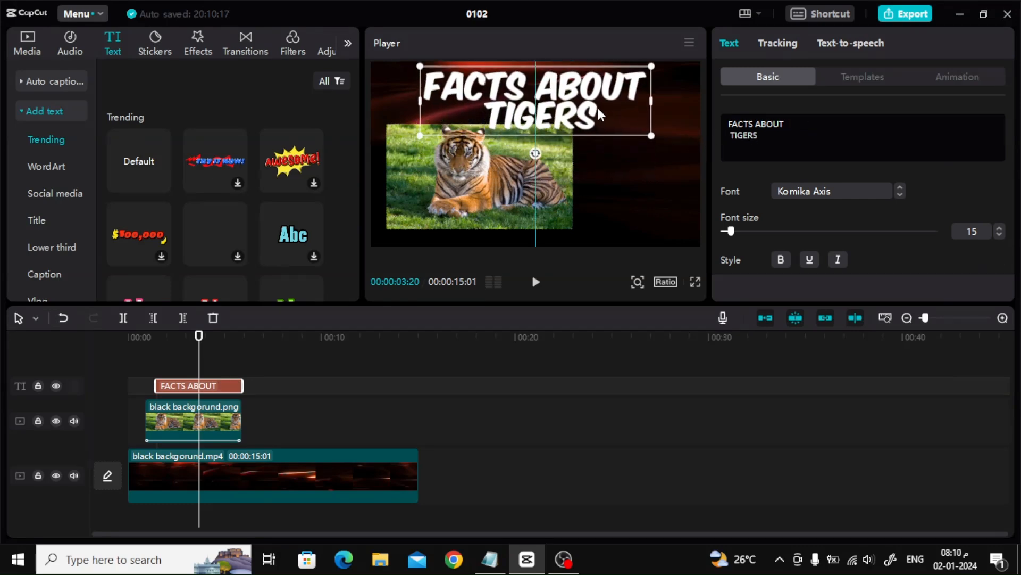
left_click_drag(650, 135, 657, 137)
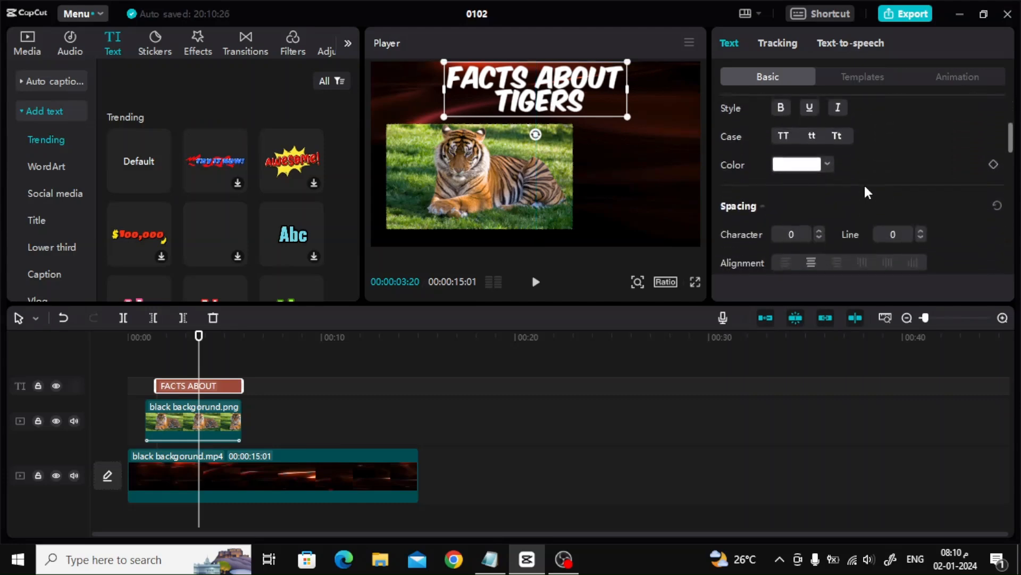
Step: Raise the caption's line spacing to 3
left_click(921, 230)
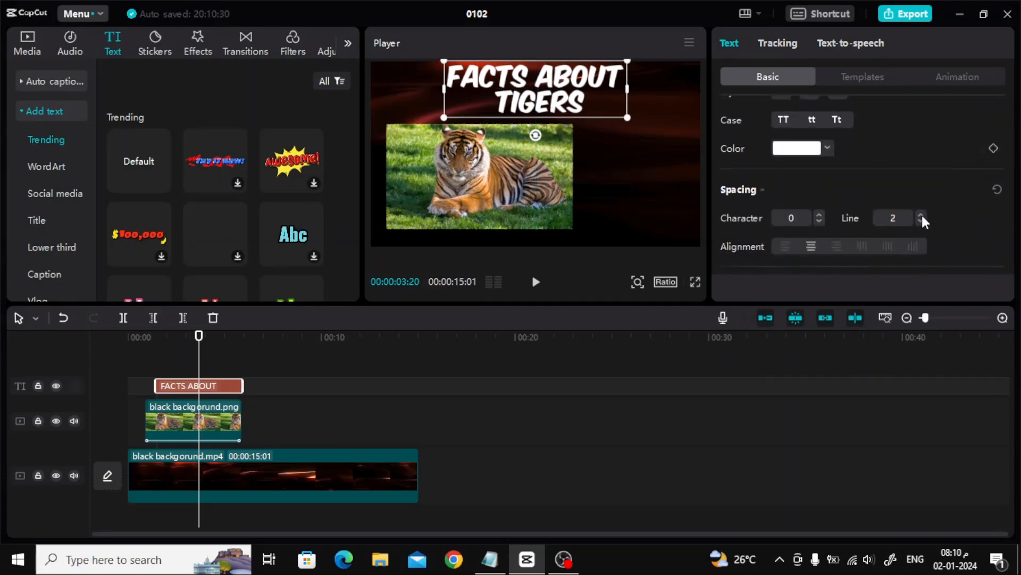
left_click(921, 214)
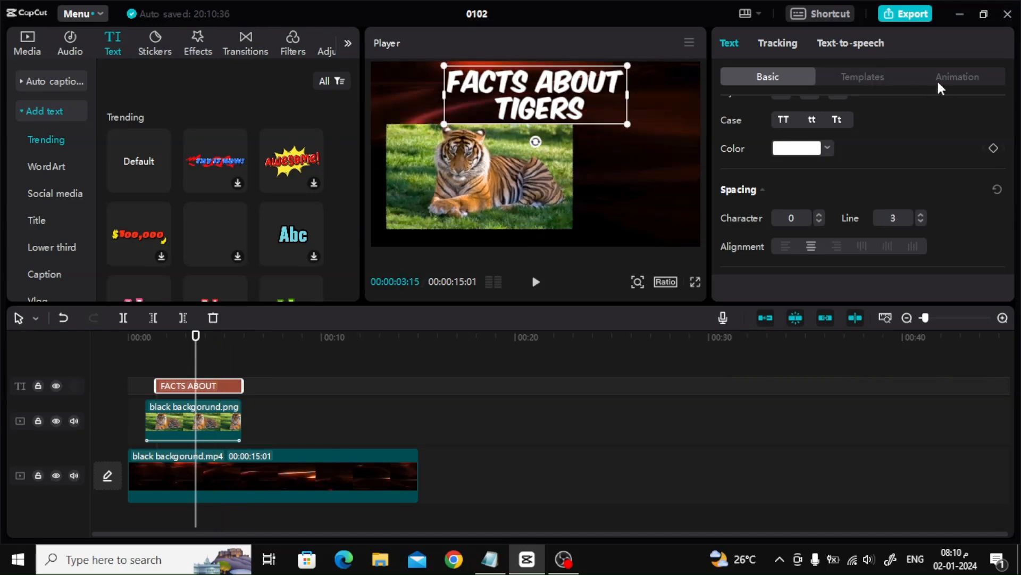
Step: Preview Slide Up and other presets, then apply the Elastic entrance animation at 0.9s
left_click(957, 77)
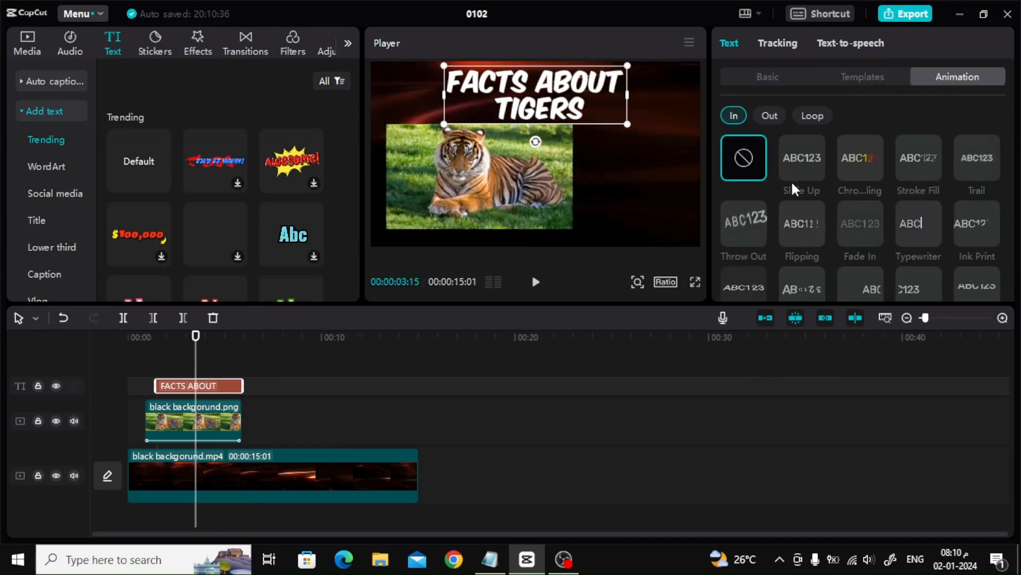
left_click(802, 157)
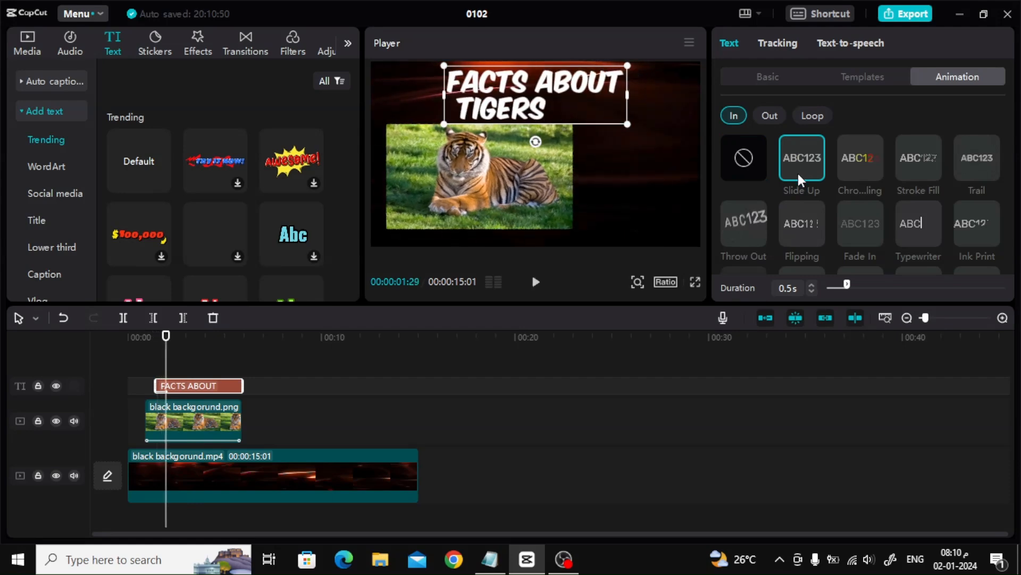
left_click(743, 224)
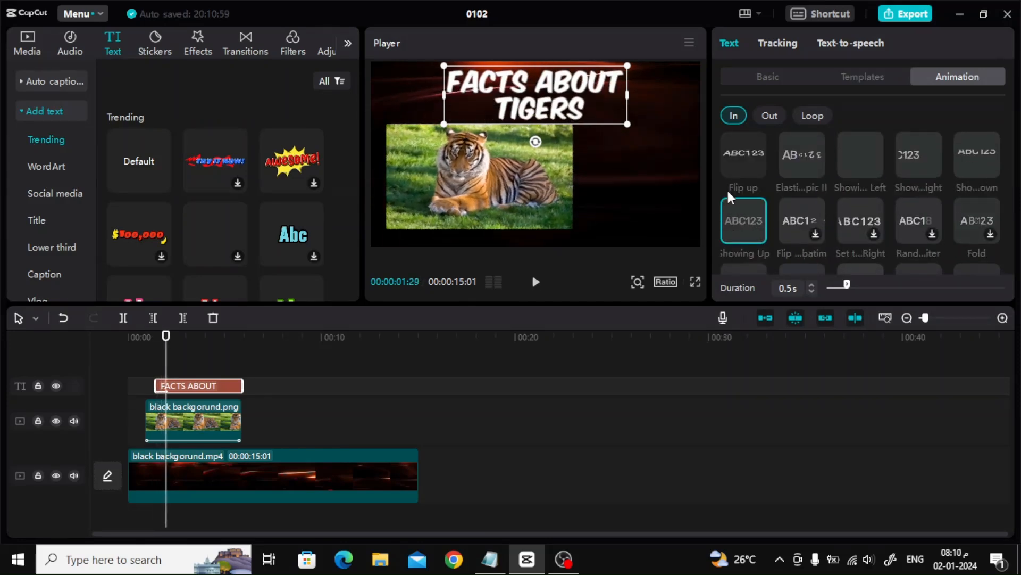
left_click(743, 155)
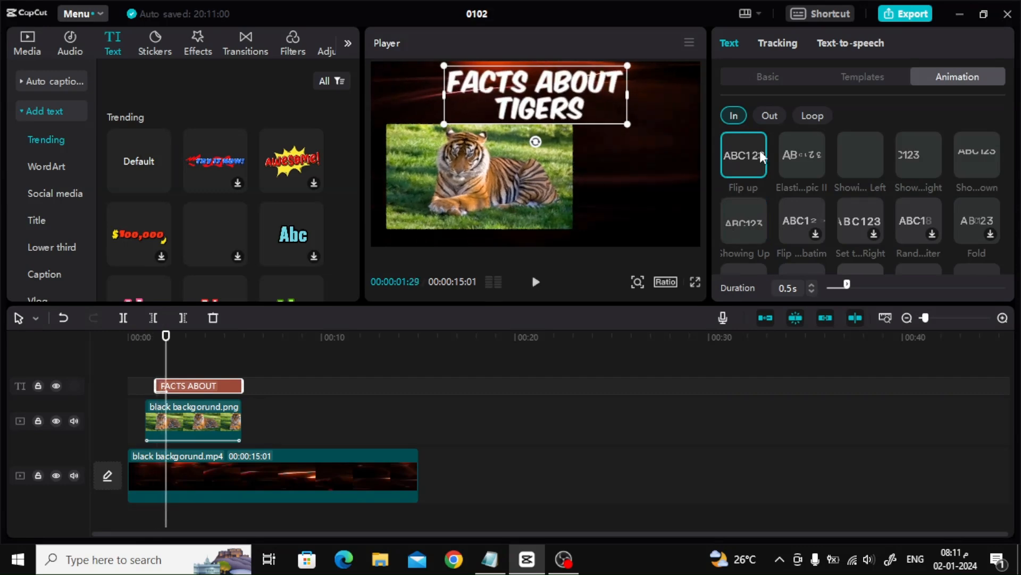
left_click(801, 155)
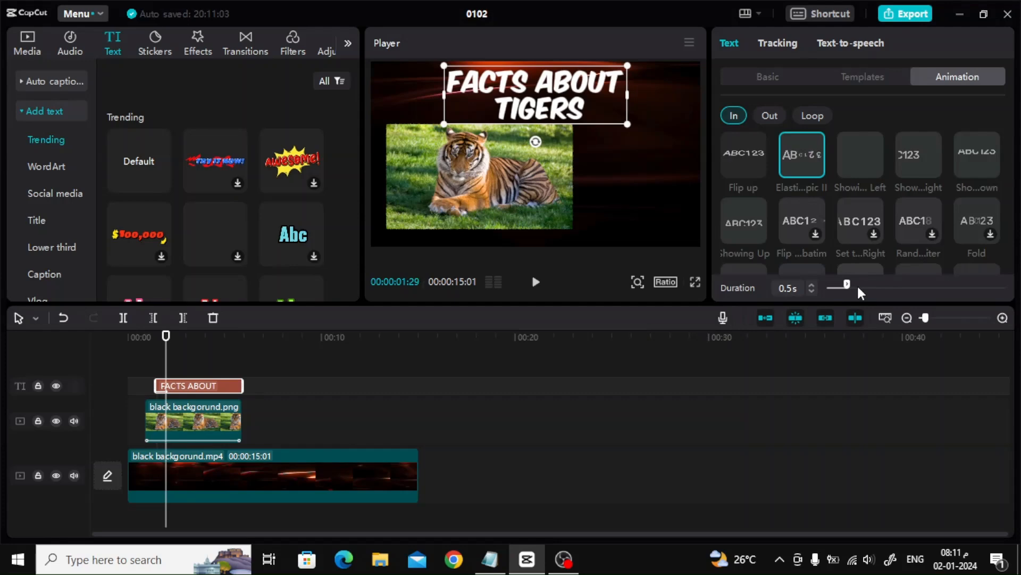
left_click_drag(847, 285, 864, 285)
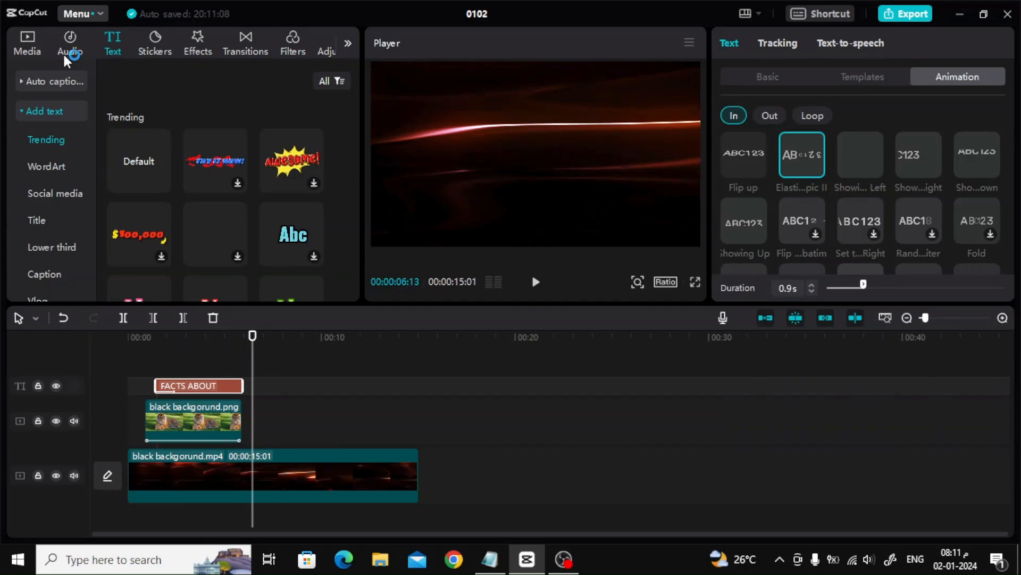
Step: Add the tiger-in-tall-grass PNG after the first image and select it
left_click(26, 43)
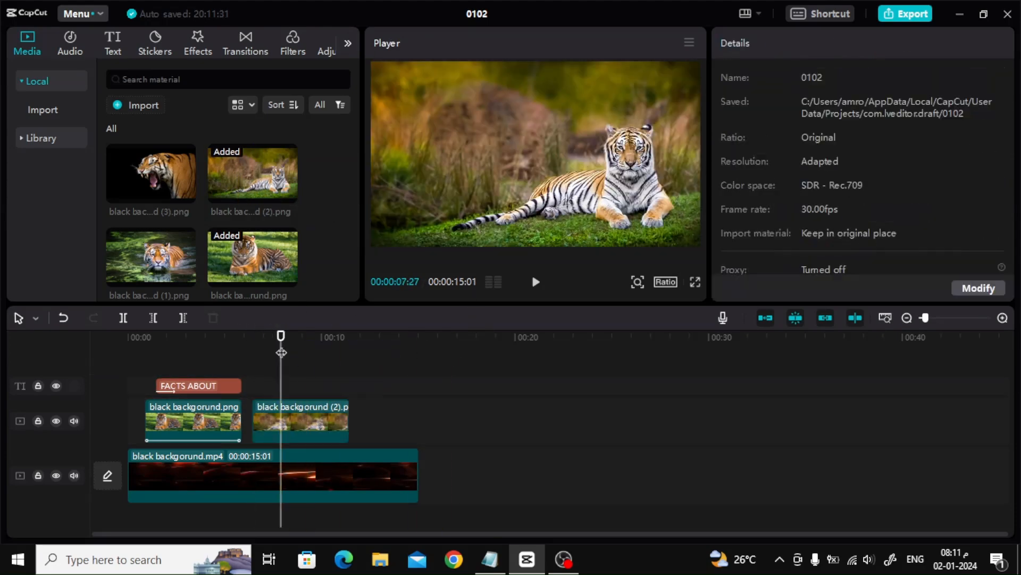
left_click(300, 420)
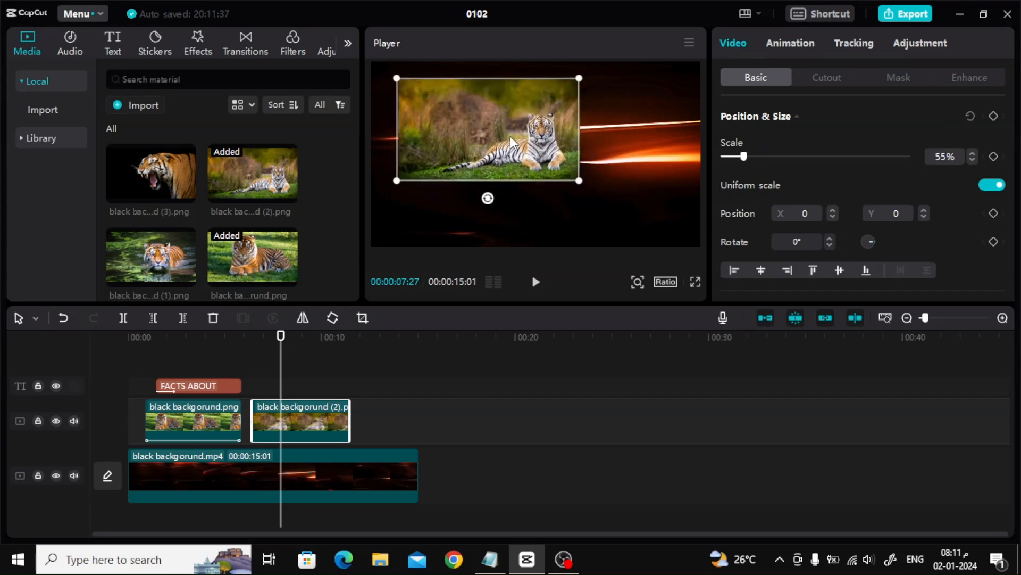
Step: Move the resting tiger image to the upper left and start a new caption
left_click_drag(487, 128, 467, 117)
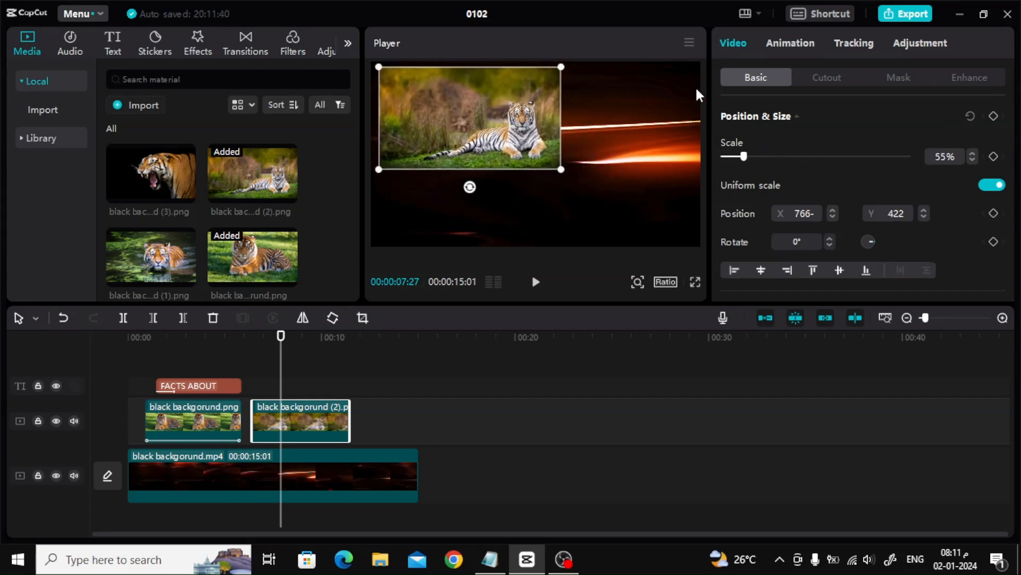
left_click(790, 43)
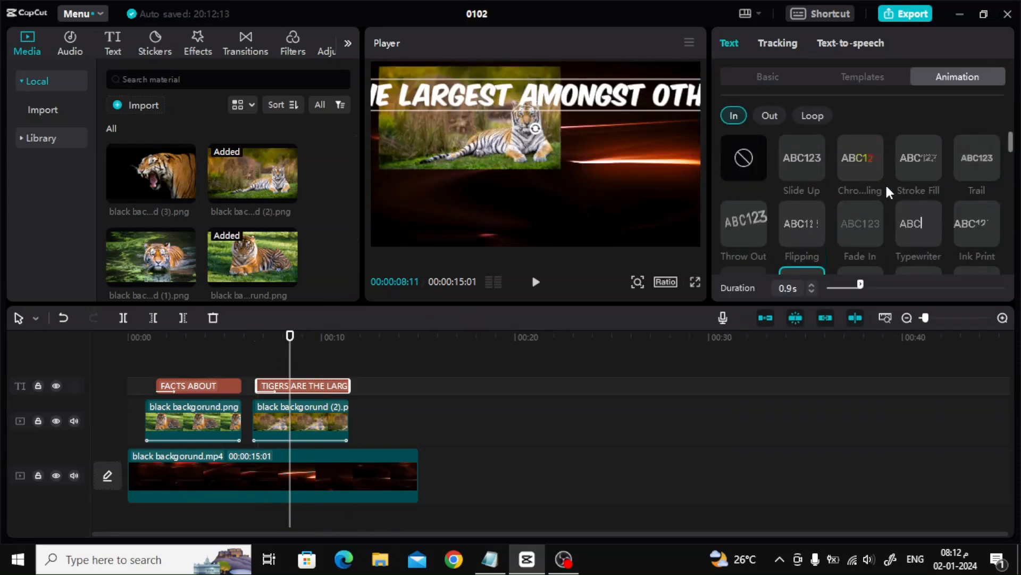
Step: Stack the largest-cat caption on the right, give it a Slide Left entrance, and preview
left_click(767, 76)
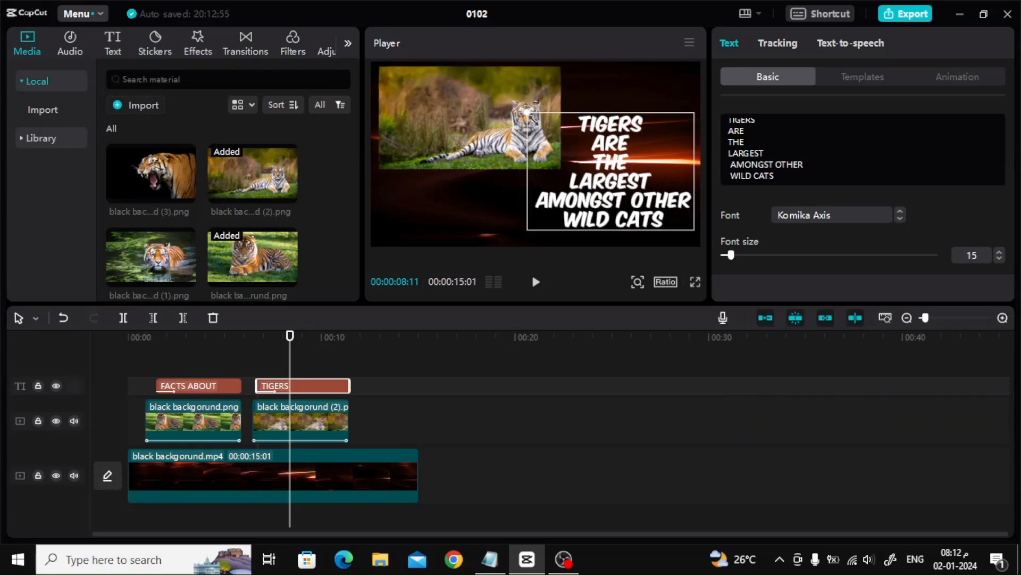
left_click(957, 76)
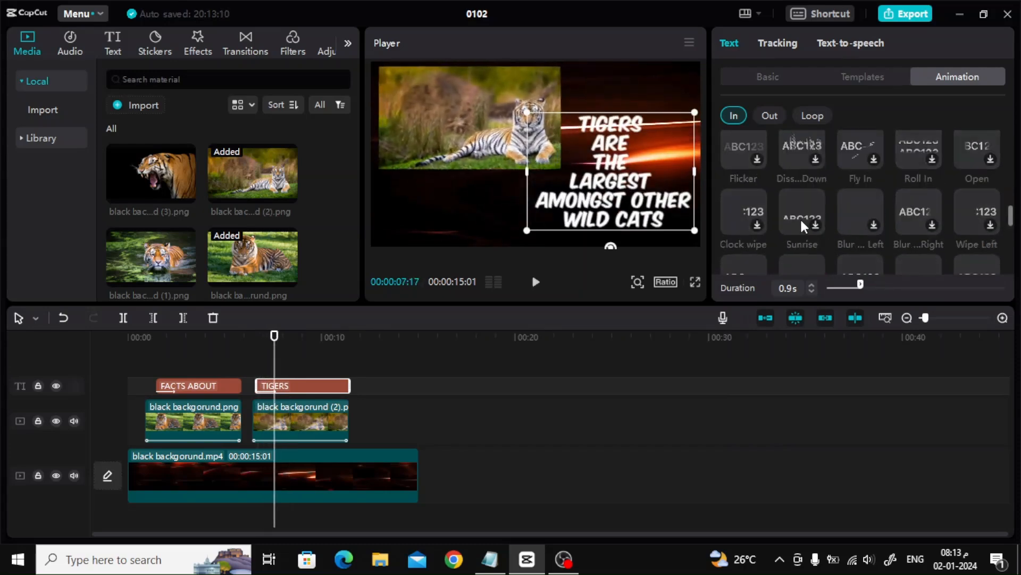
scroll("down", 3)
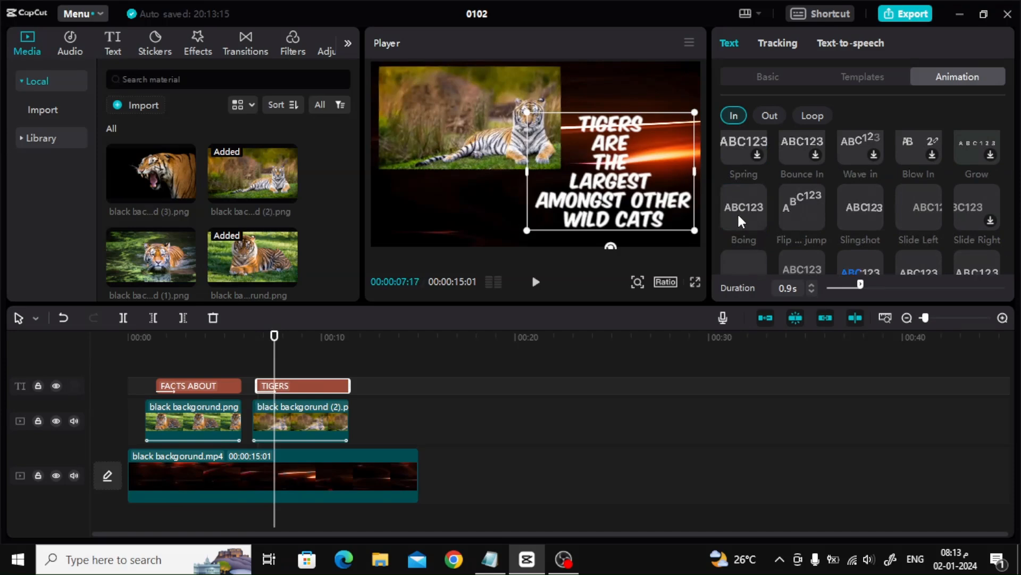
left_click(860, 207)
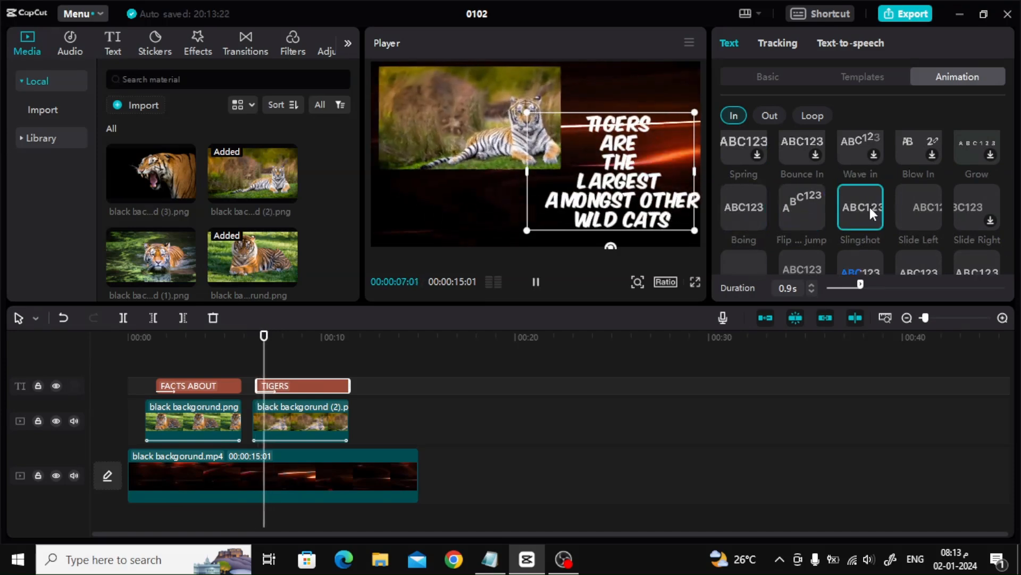
left_click(918, 207)
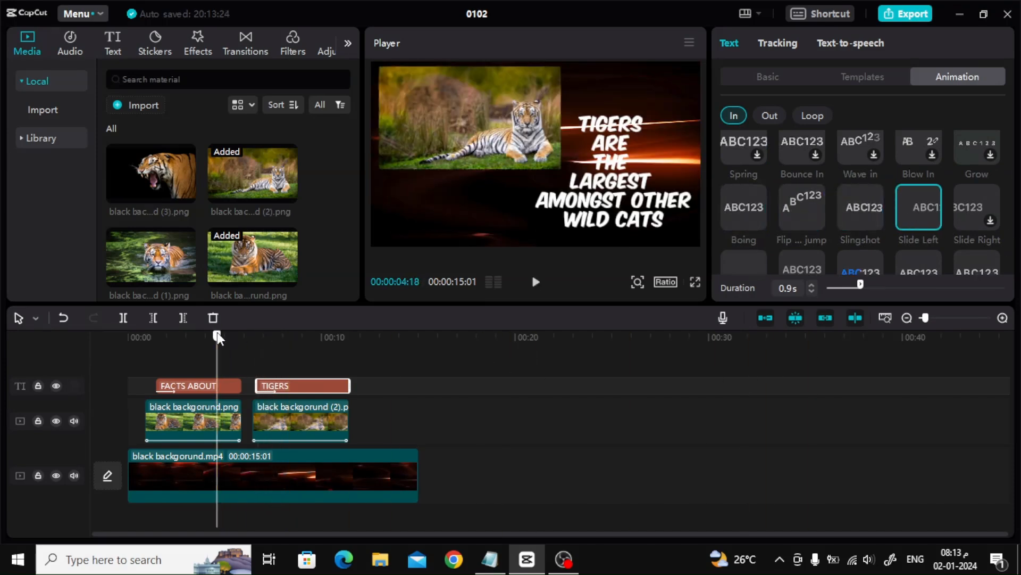
left_click(534, 282)
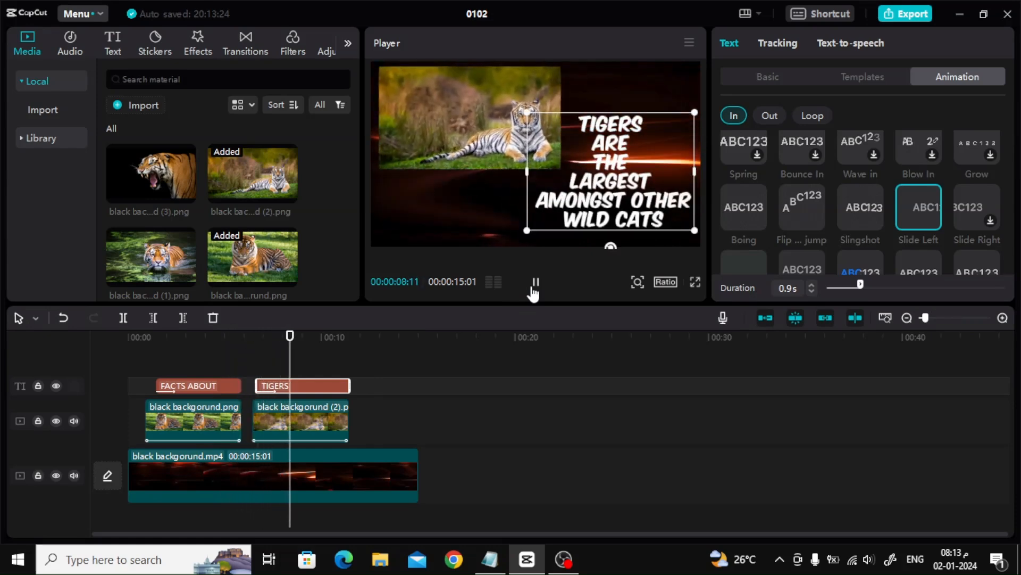
left_click(536, 281)
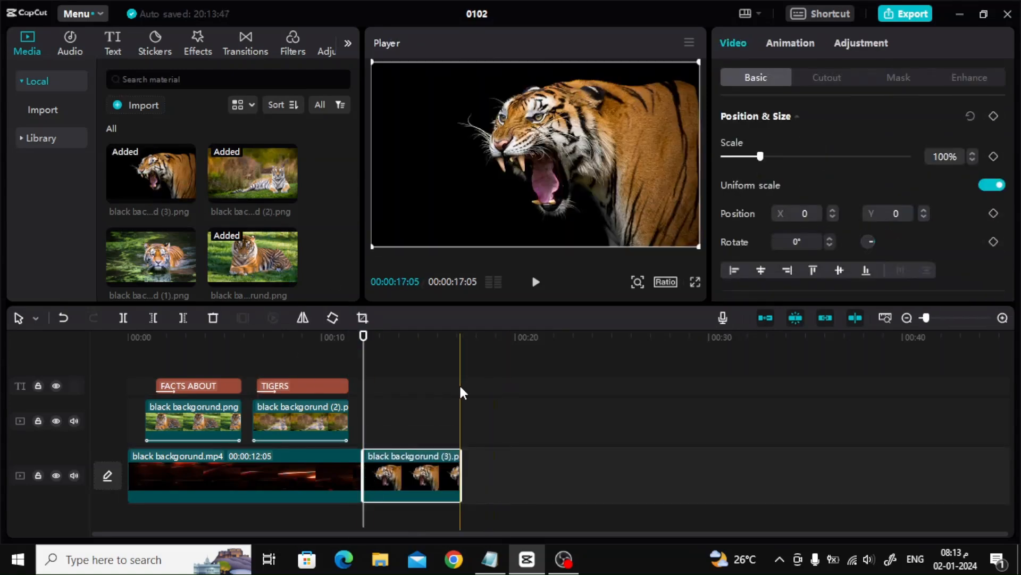
Step: Apply a 2.2-second Shake 3 entrance to the snarling tiger image
left_click(790, 43)
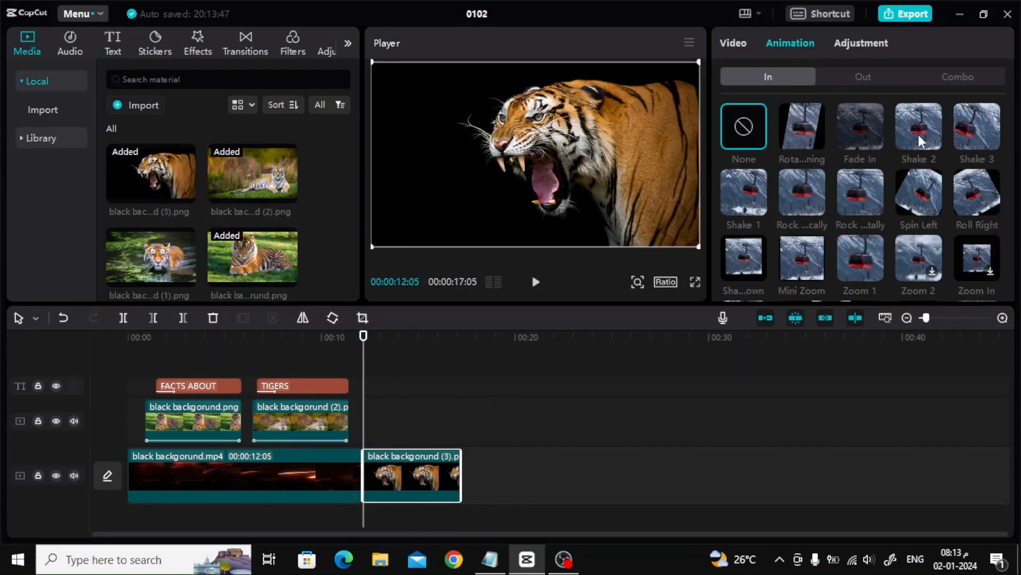
left_click(977, 128)
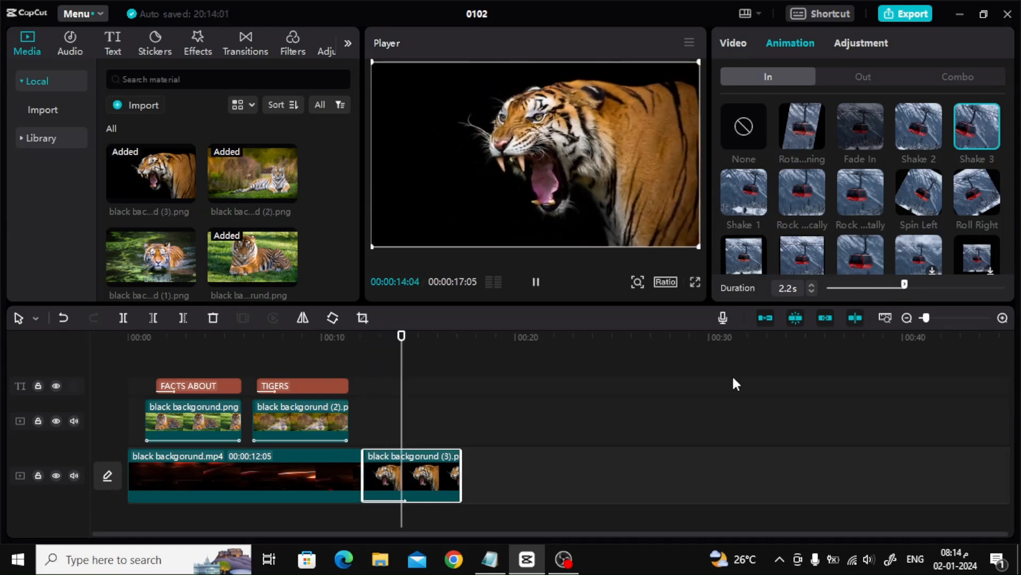
left_click(301, 385)
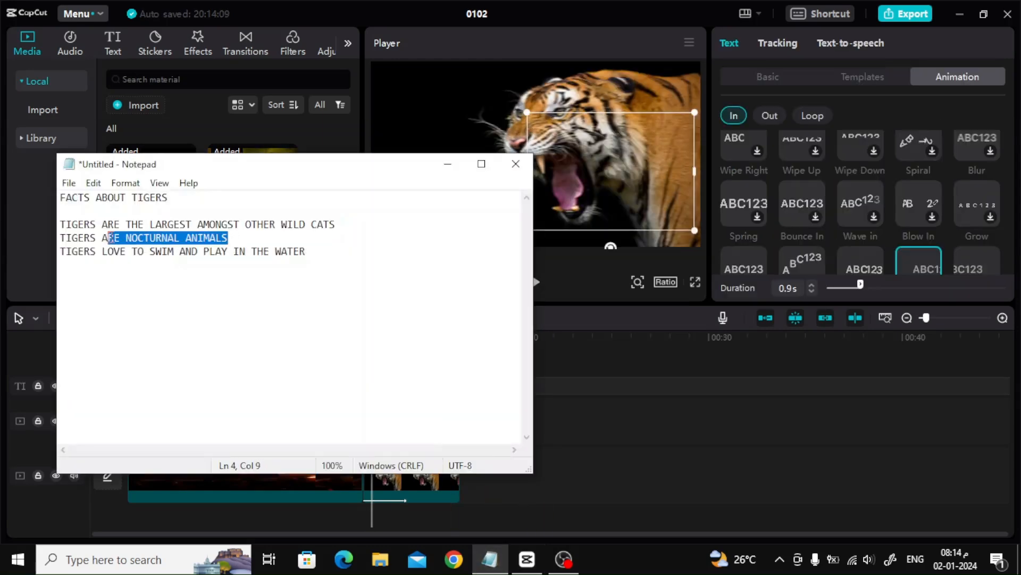
Step: Place 'Tigers are nocturnal animals' as a three-line caption left of the snarling tiger
left_click(516, 163)
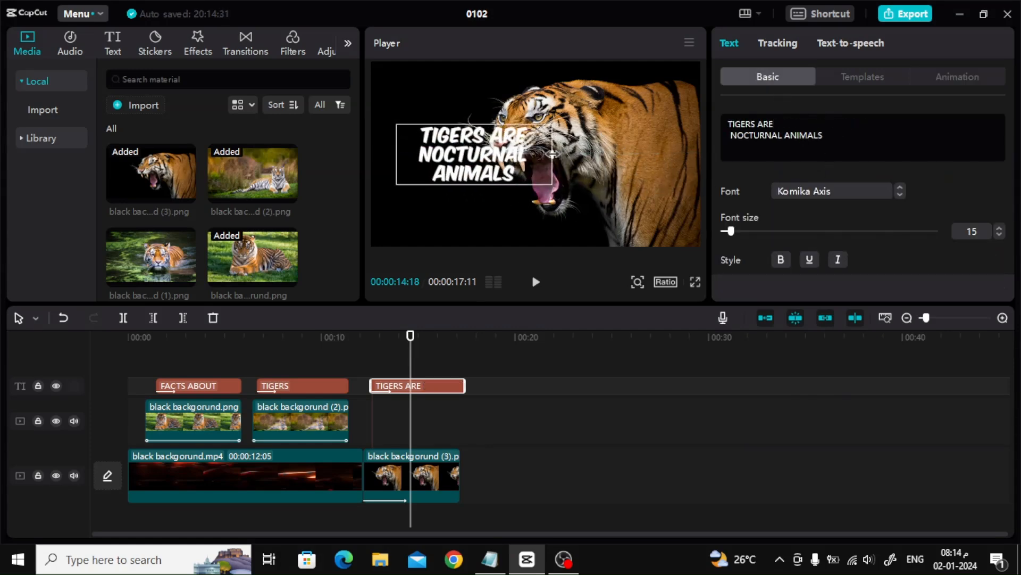
left_click_drag(476, 154, 440, 186)
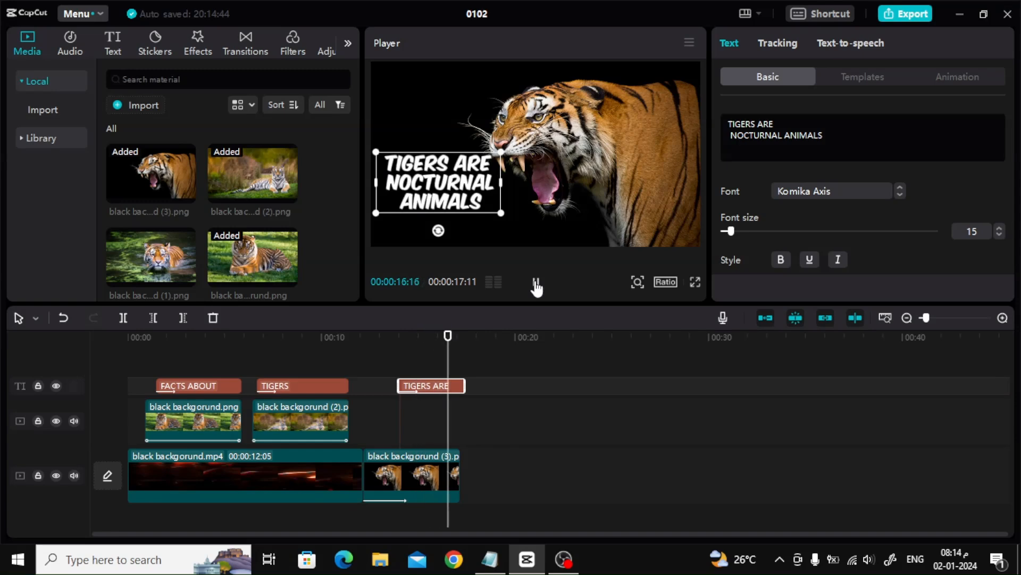
left_click(537, 282)
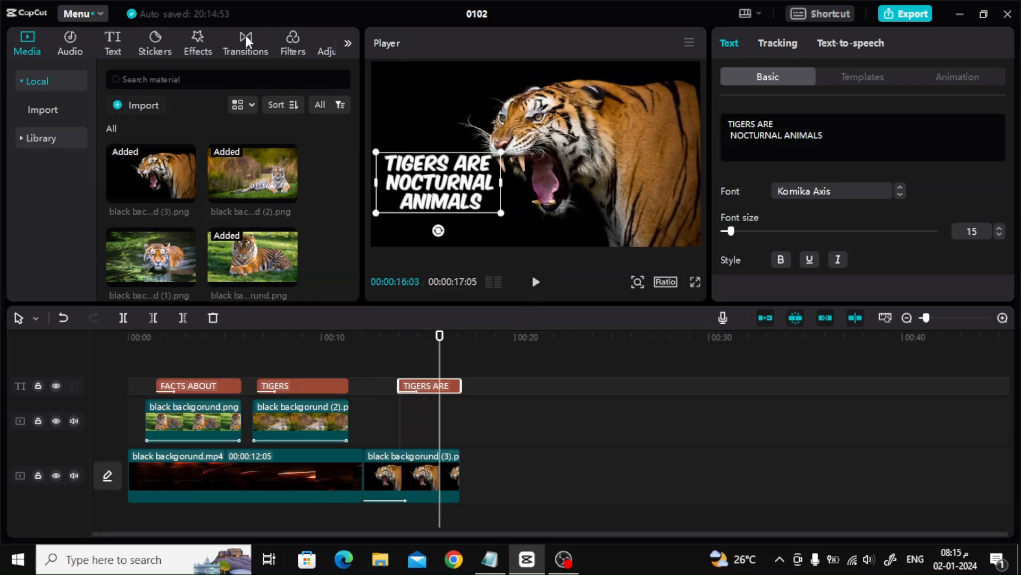
Step: Link the background video and snarling tiger with a 0.5-second Flare transition, then preview it
left_click(246, 44)
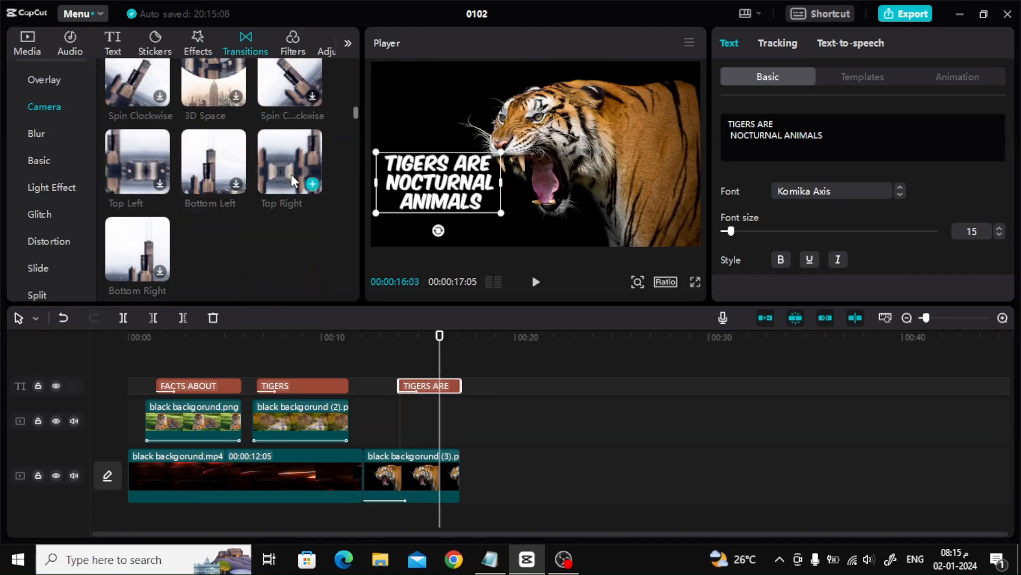
scroll("down", 3)
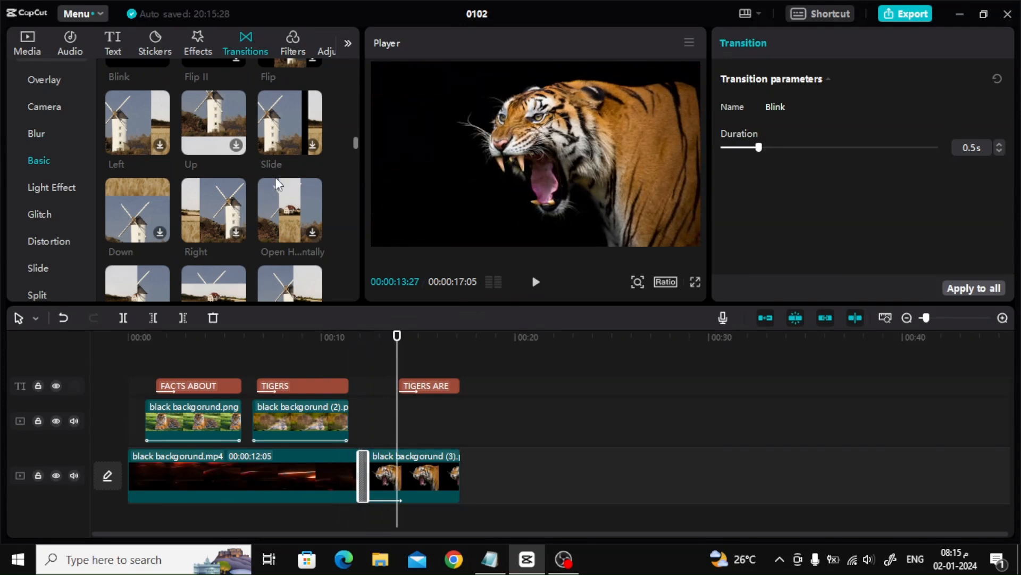
scroll("down", 3)
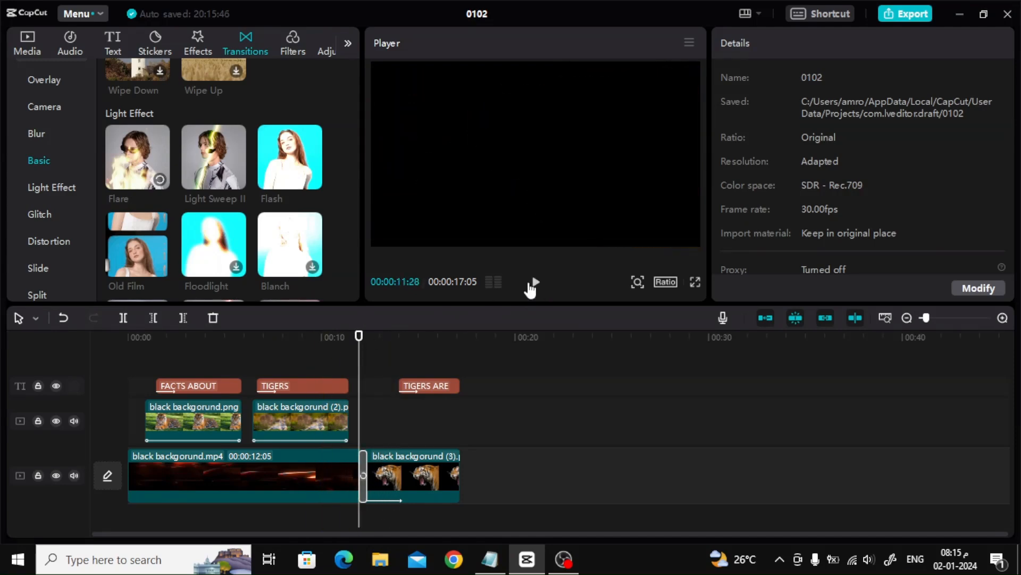
left_click(363, 474)
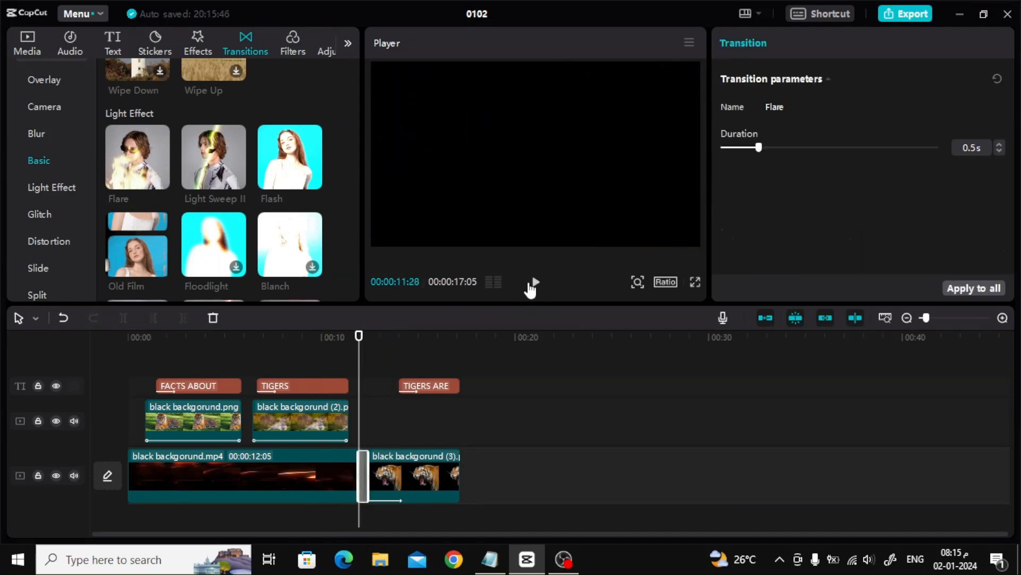
left_click(533, 282)
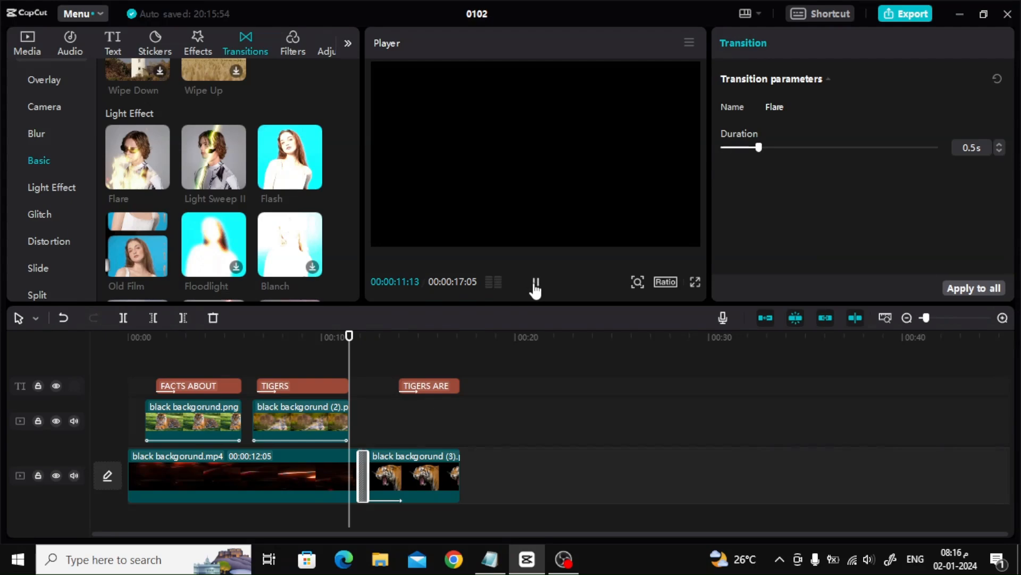
left_click(535, 282)
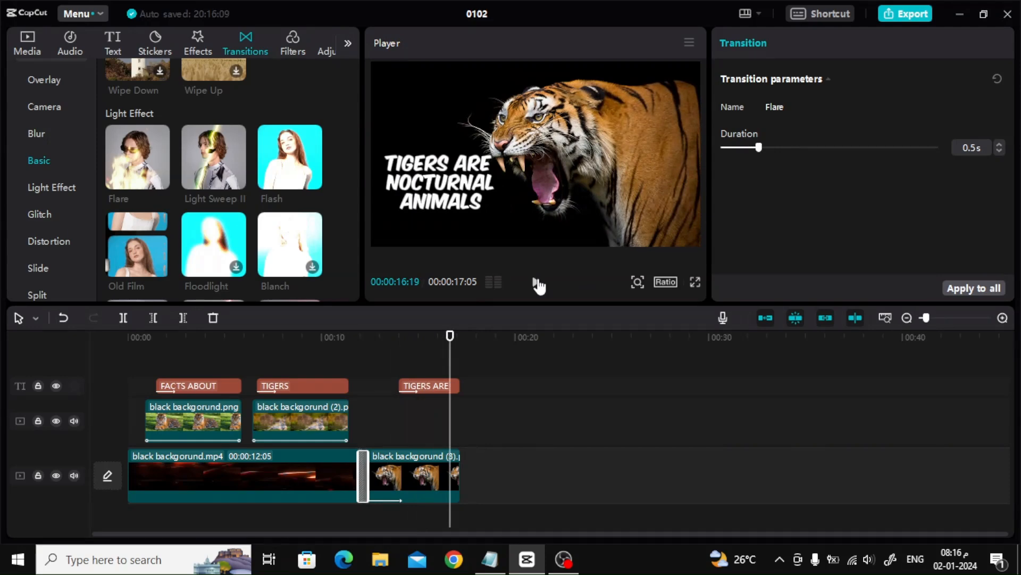
Step: Append another dark background video copy and shrink the swimming tiger image to 55%
left_click(27, 42)
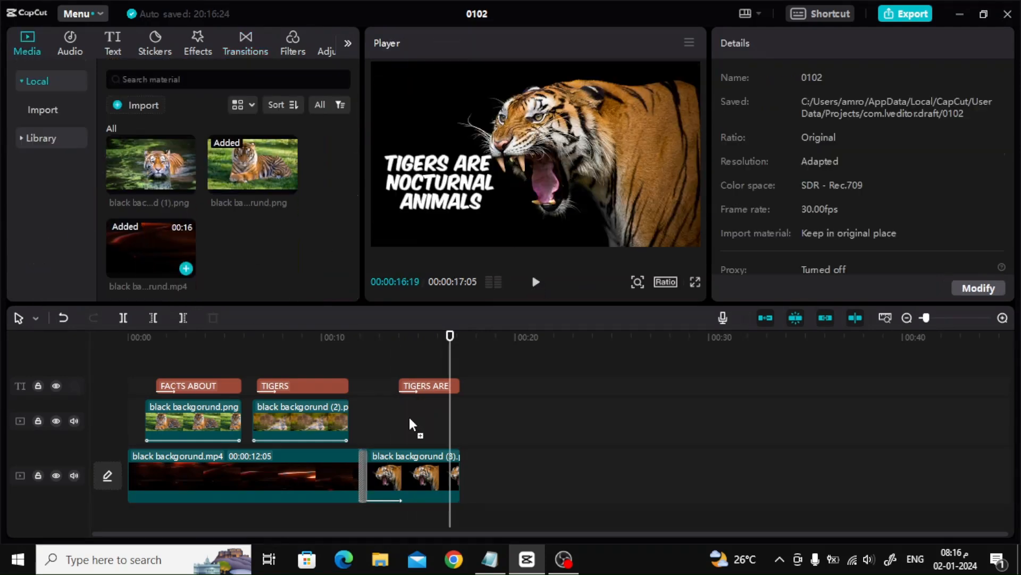
left_click(513, 475)
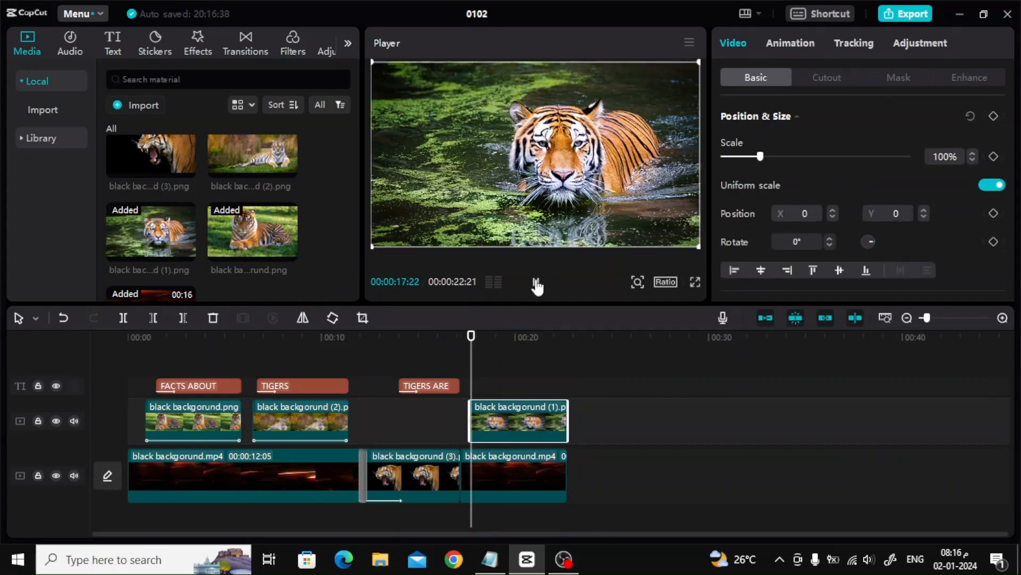
left_click_drag(759, 156, 736, 156)
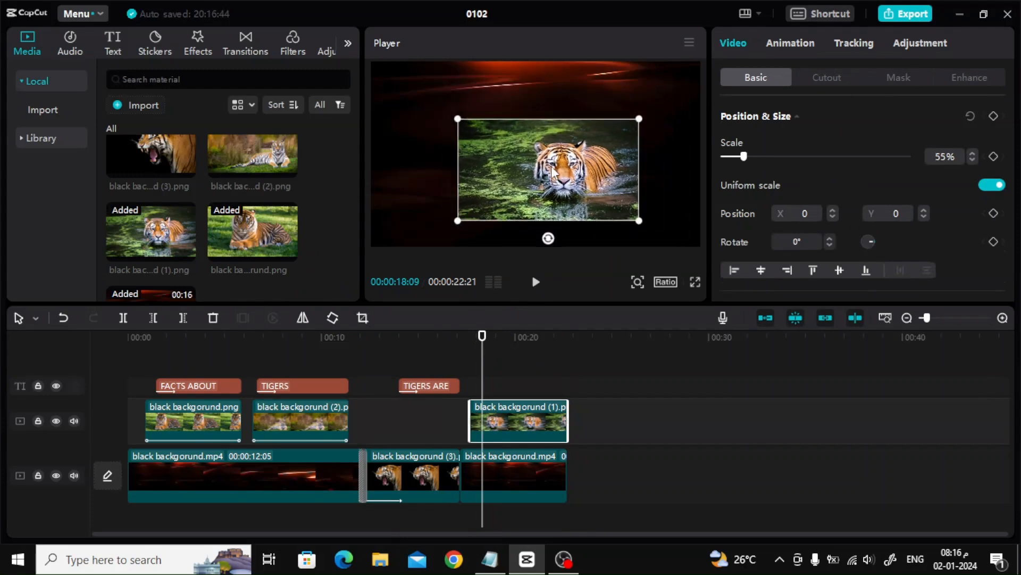
Step: Give the swimming tiger image a 2.8-second Mini Zoom entrance
left_click(790, 43)
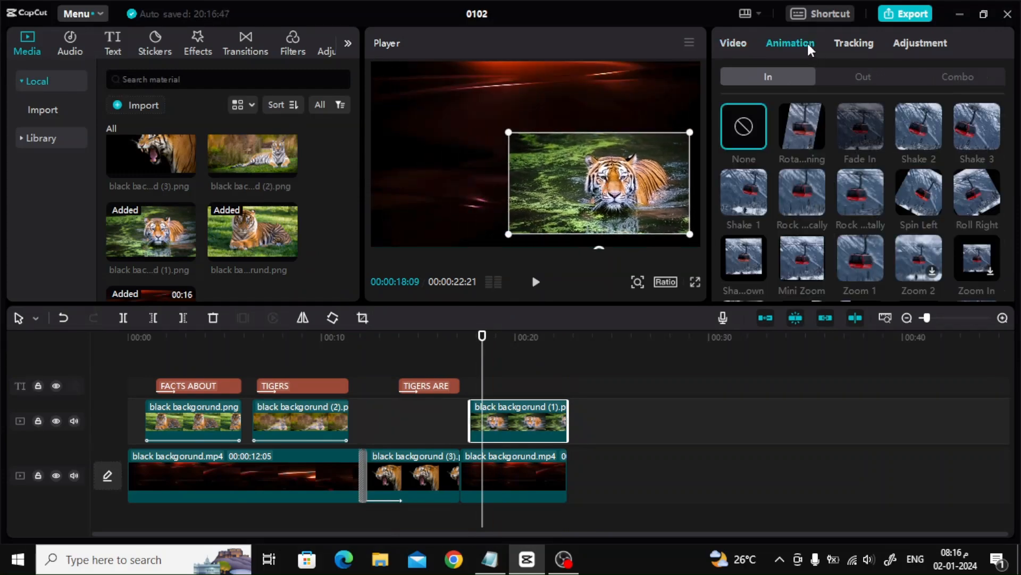
left_click(743, 199)
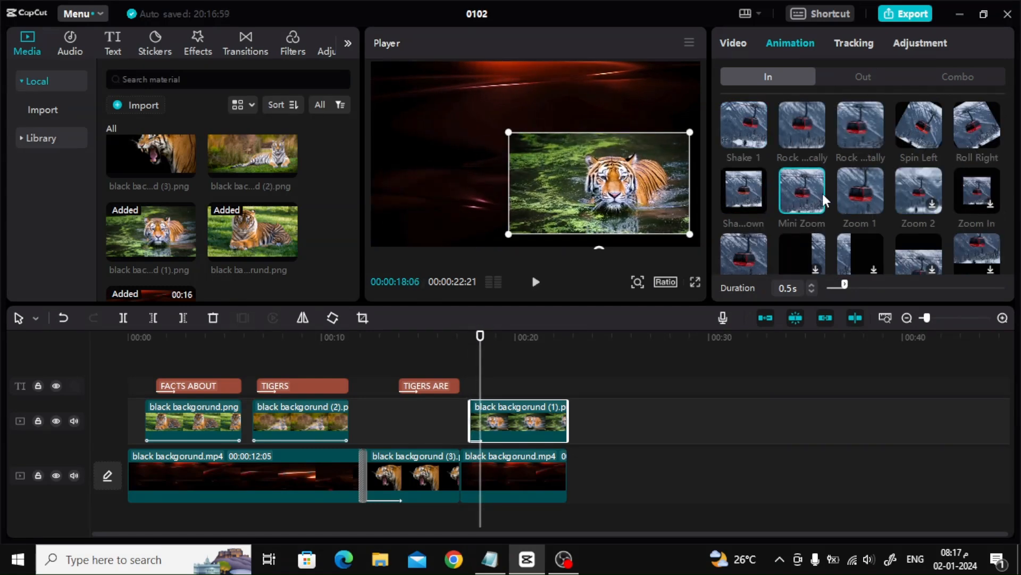
left_click(860, 192)
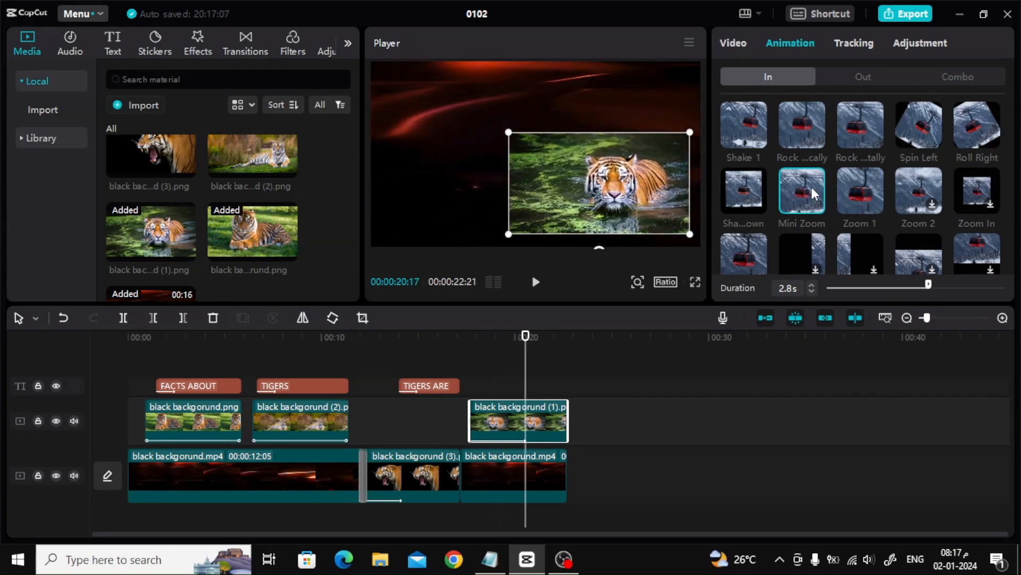
left_click(427, 385)
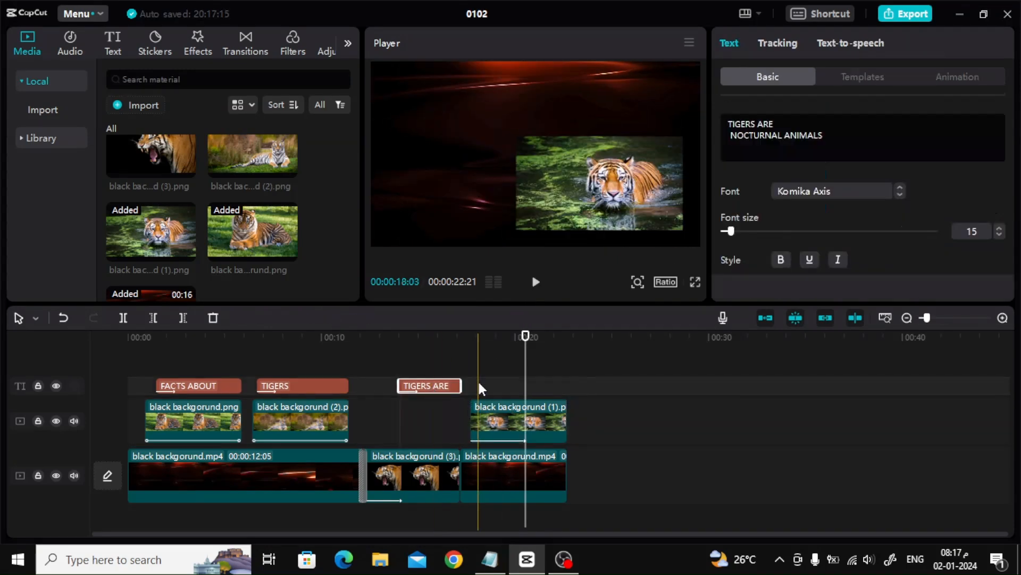
Step: Reuse the styled caption for 'Tigers love to swim and play in the water', then scrub back to start
left_click(519, 386)
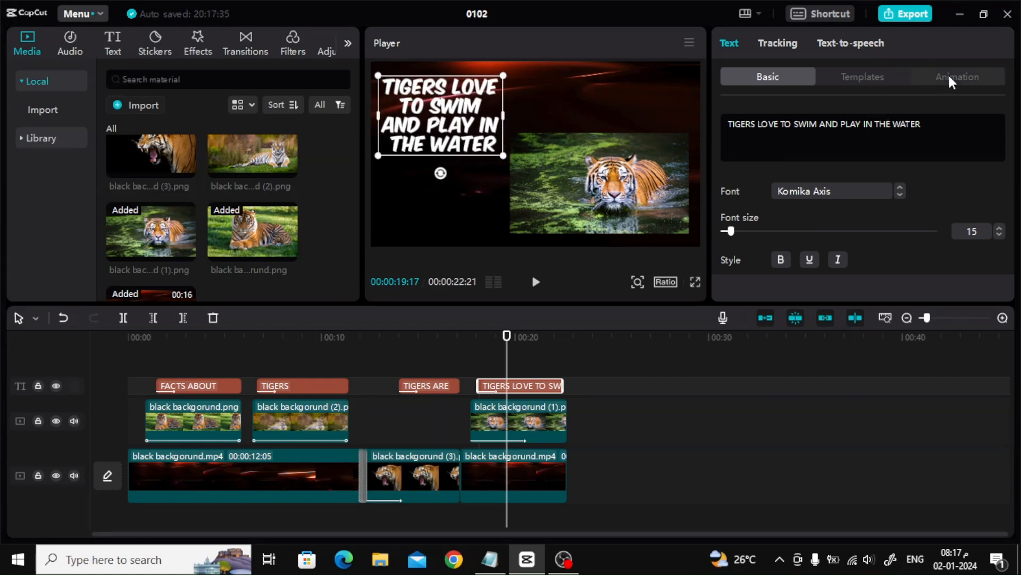
left_click(956, 76)
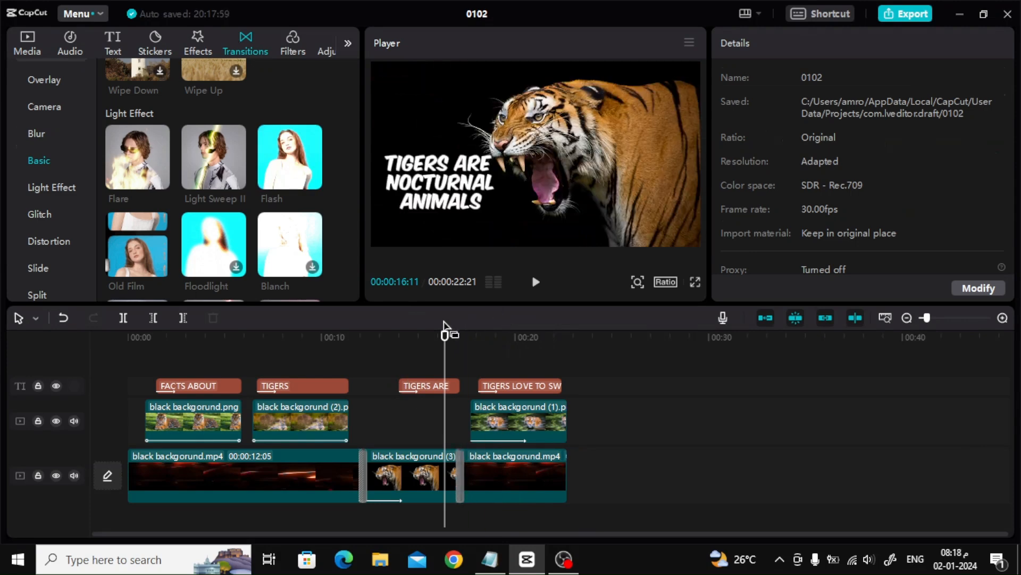
left_click_drag(444, 334, 534, 334)
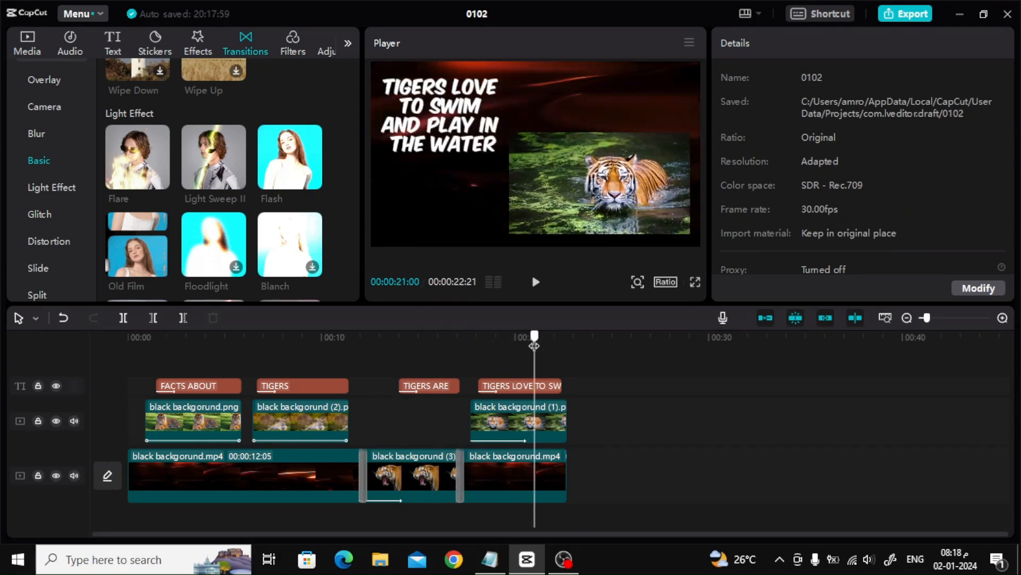
left_click(128, 335)
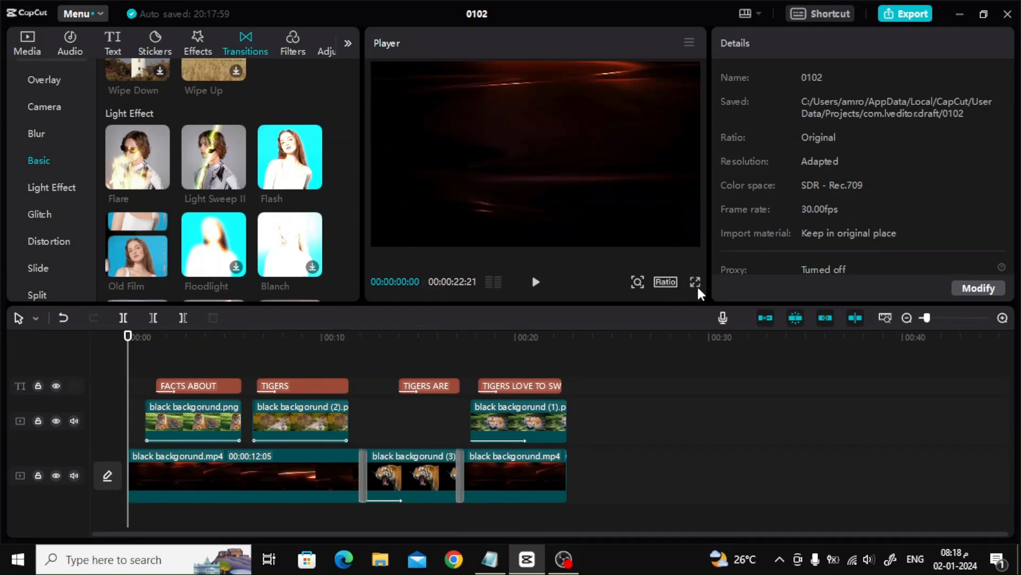